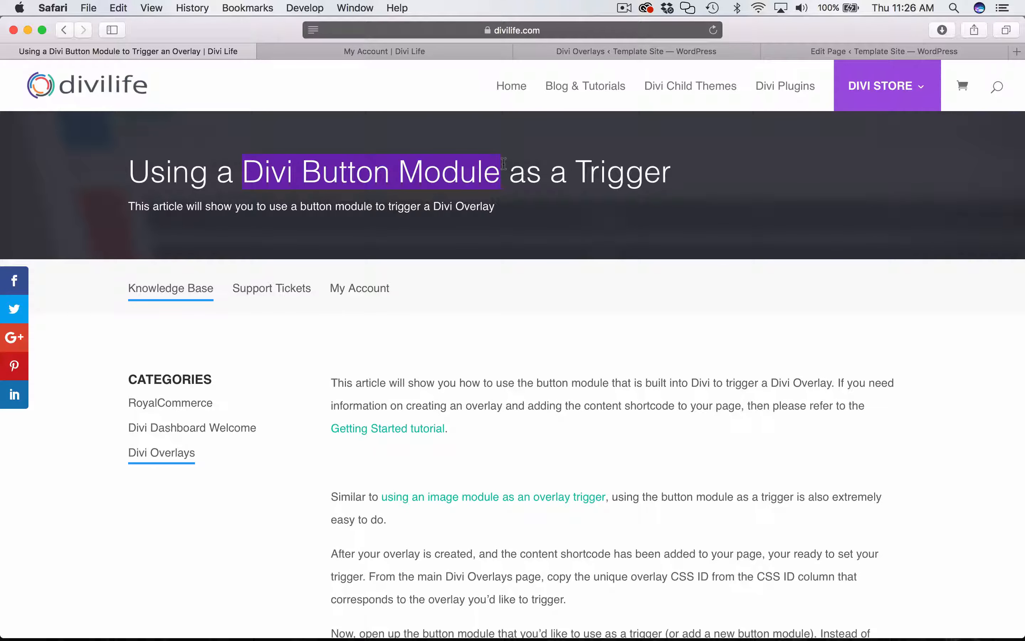
Review the Divi Life button-trigger article, then return to the Home page editor
{"action": "double_click", "coordinate": [602, 406]}
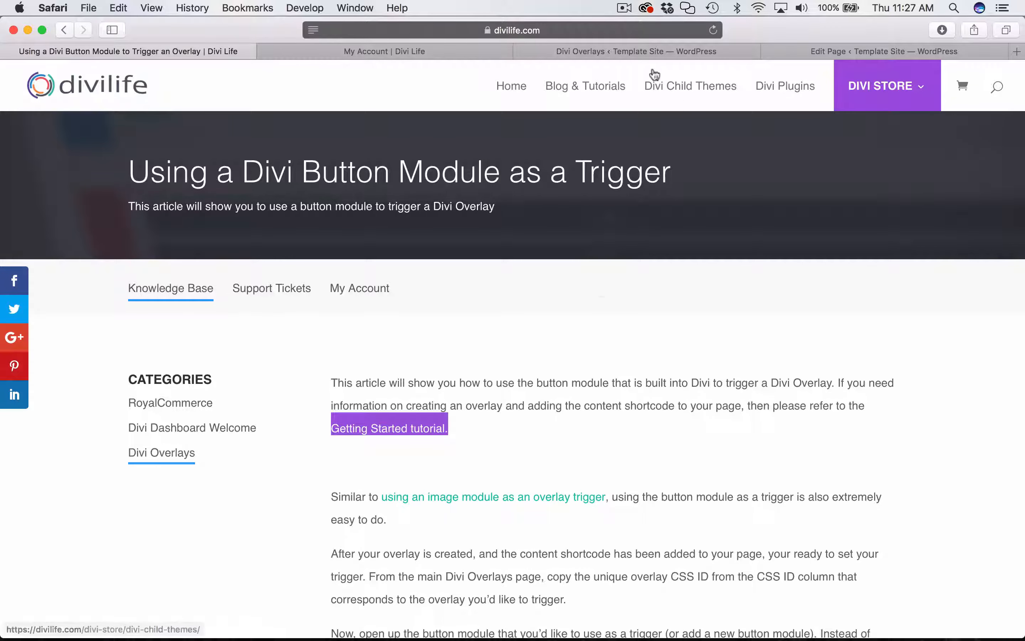
{"action": "left_click", "coordinate": [884, 51]}
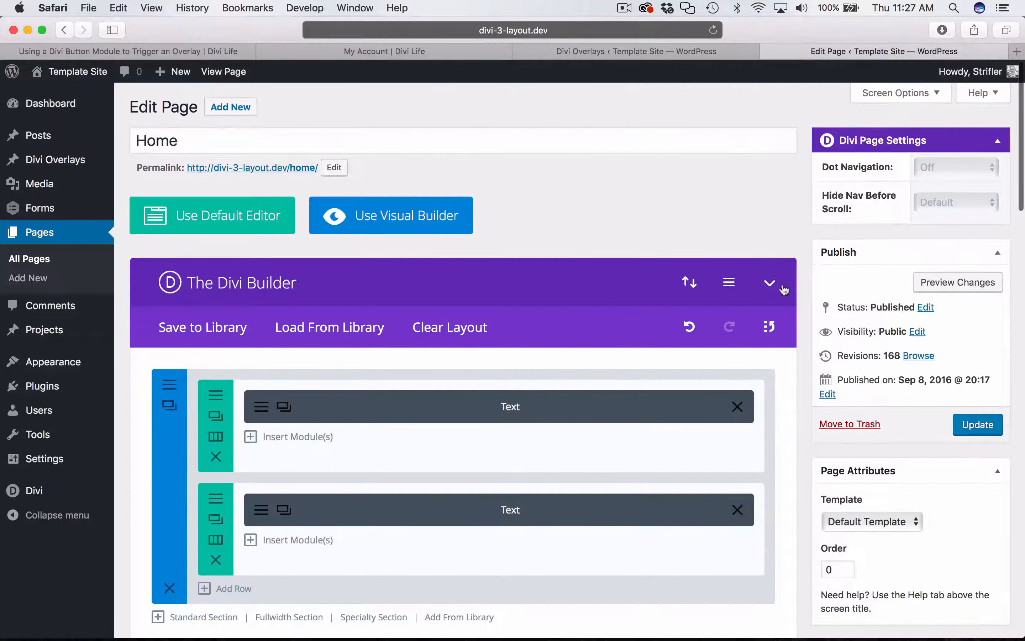
Check the overlay_content shortcode for overlay 4083 in the code module and close it
{"action": "scroll", "scroll_direction": "down", "scroll_amount": 3}
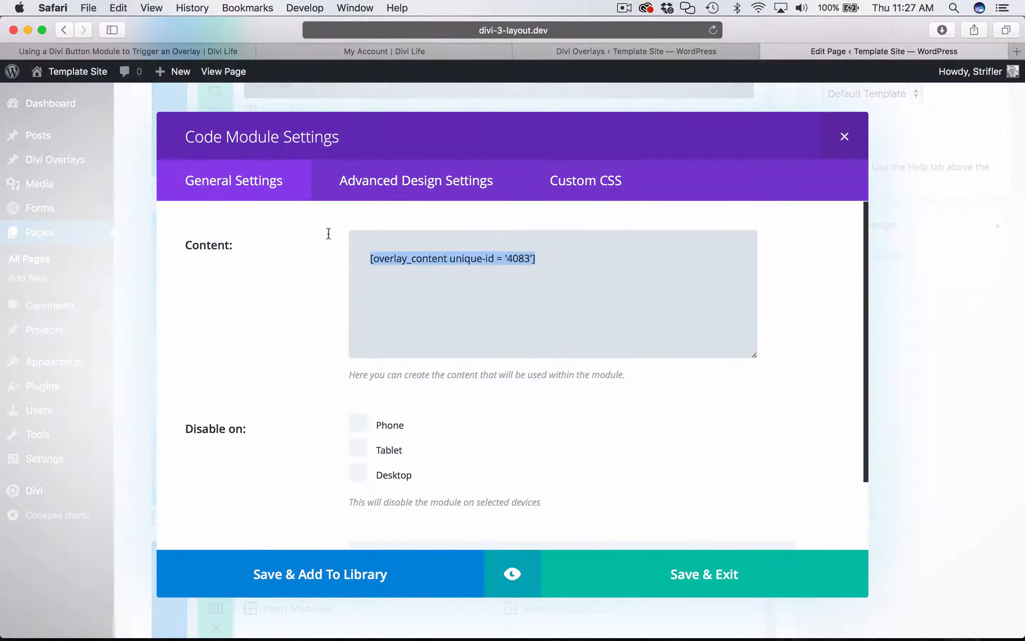
{"action": "left_click", "coordinate": [845, 136]}
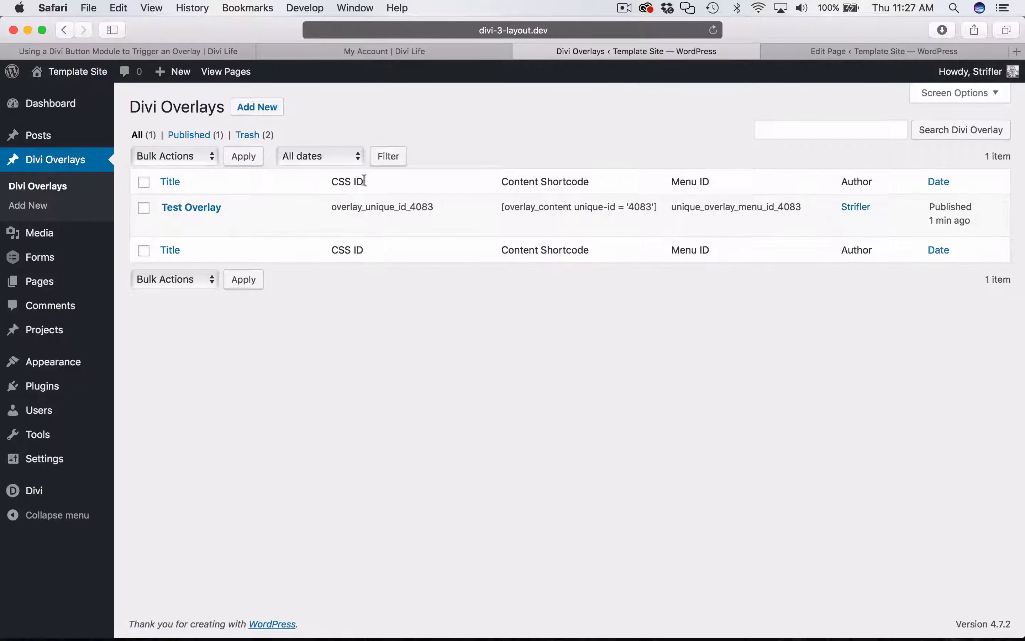
{"action": "mouse_move", "coordinate": [626, 184]}
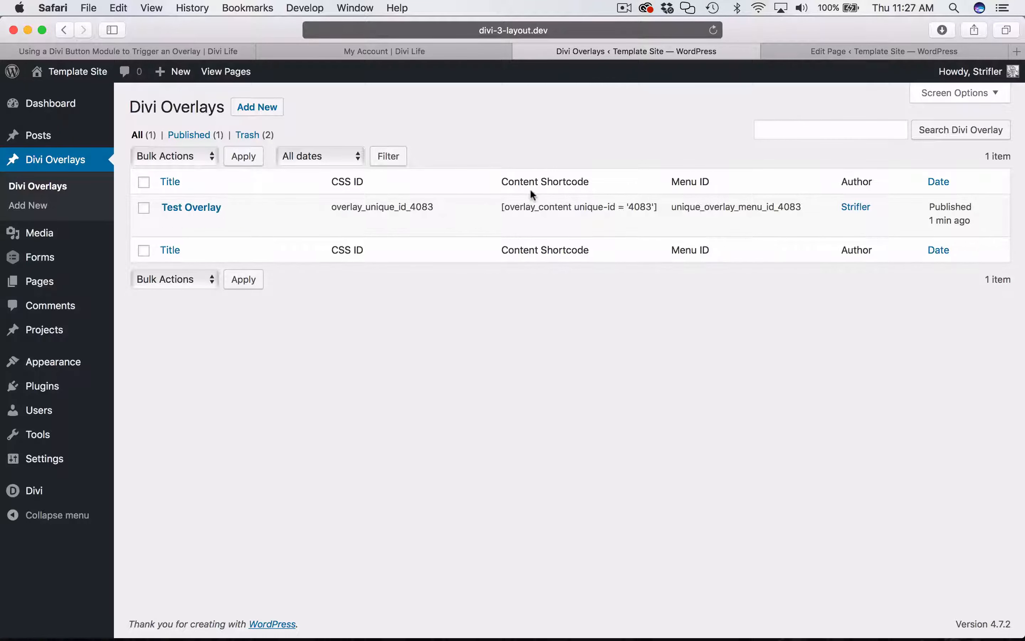
{"action": "mouse_move", "coordinate": [441, 422]}
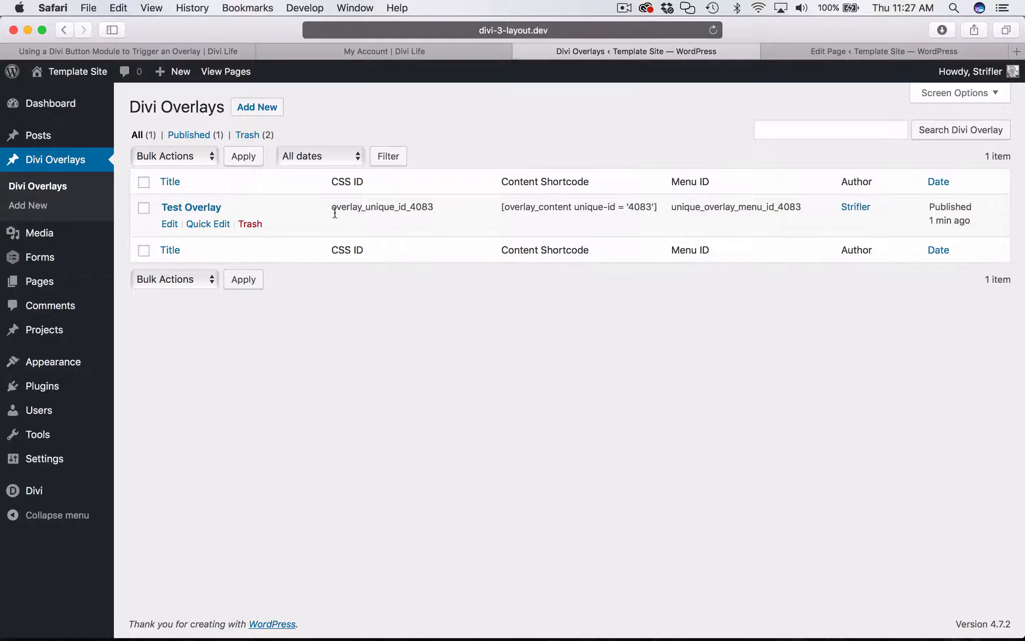
Select the Test Overlay's CSS ID overlay_unique_id_4083 for copying
{"action": "double_click", "coordinate": [381, 207]}
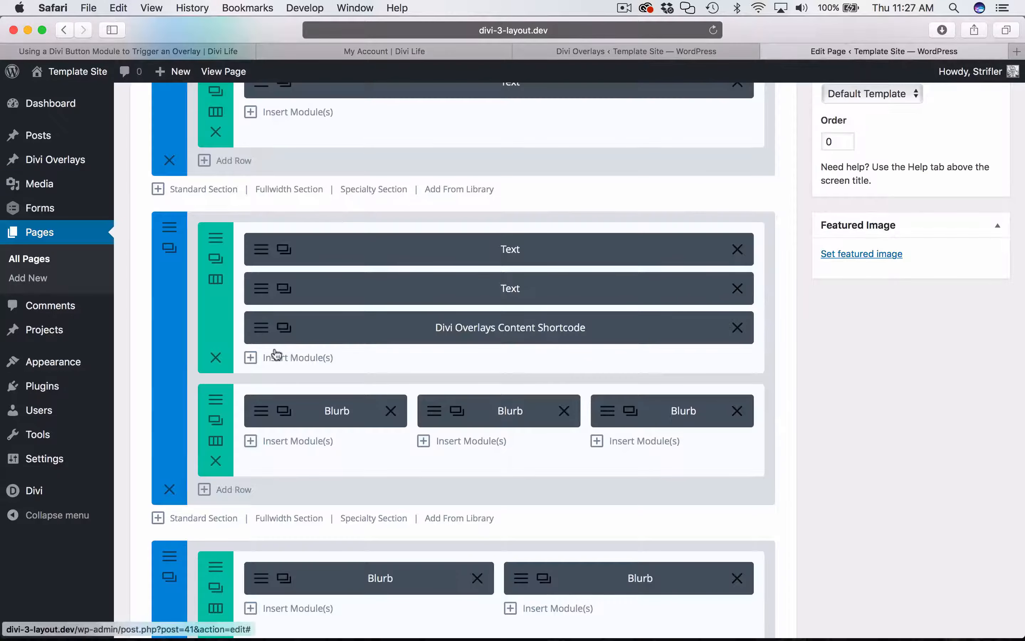
Add a Button module below the Divi Overlays Content Shortcode module
{"action": "left_click", "coordinate": [250, 357]}
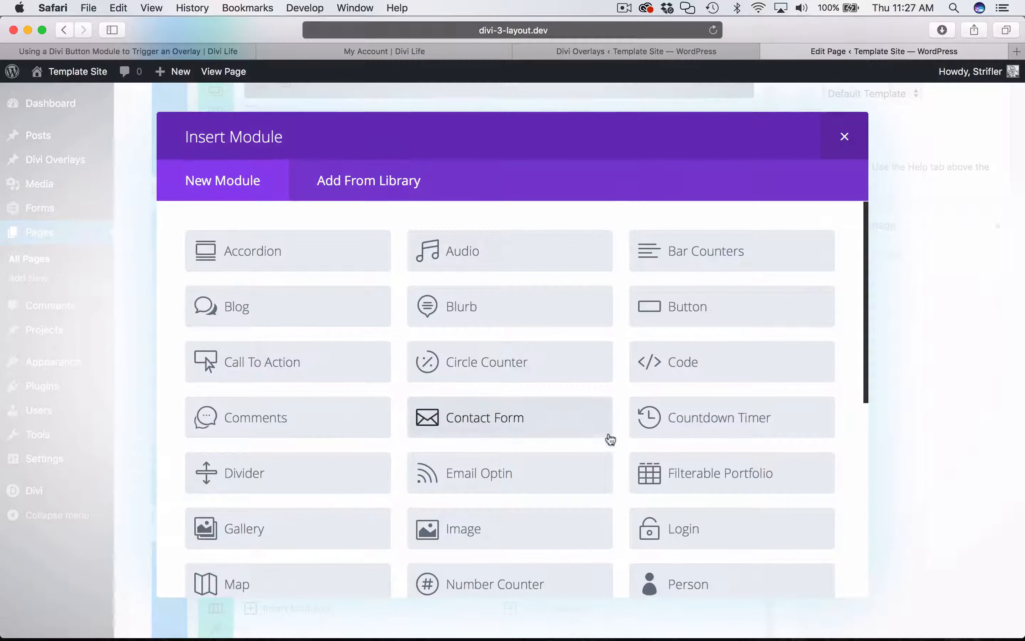
{"action": "left_click", "coordinate": [687, 306]}
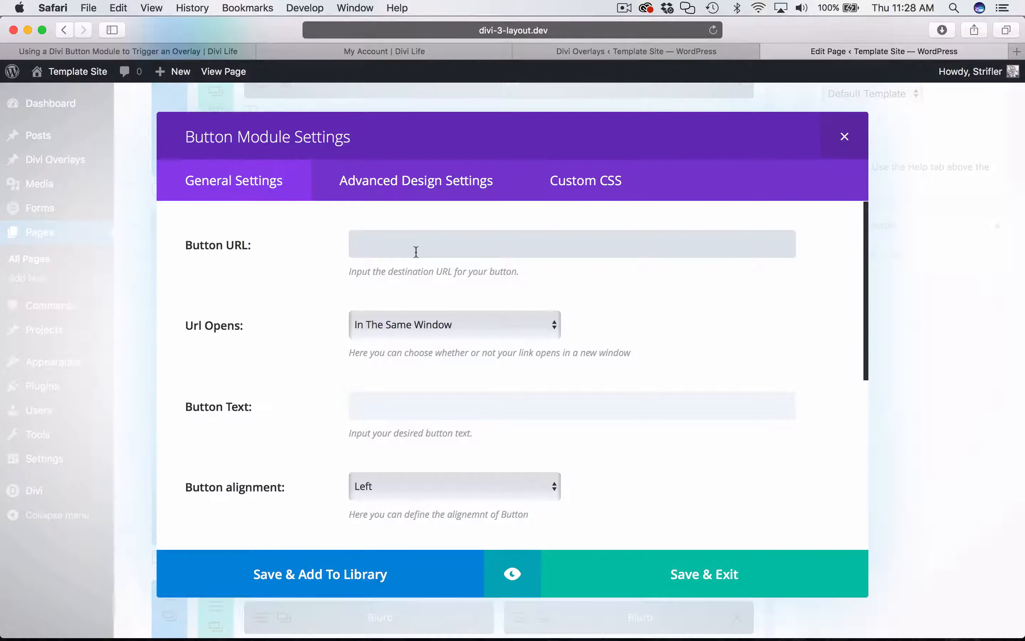
{"action": "type", "text": "#"}
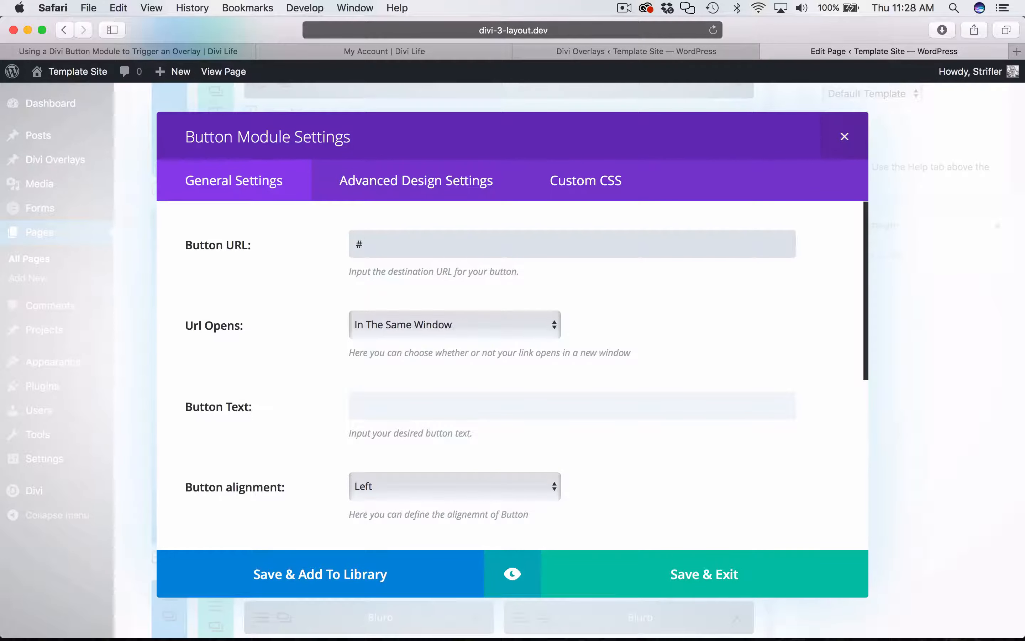
{"action": "type", "text": "op"}
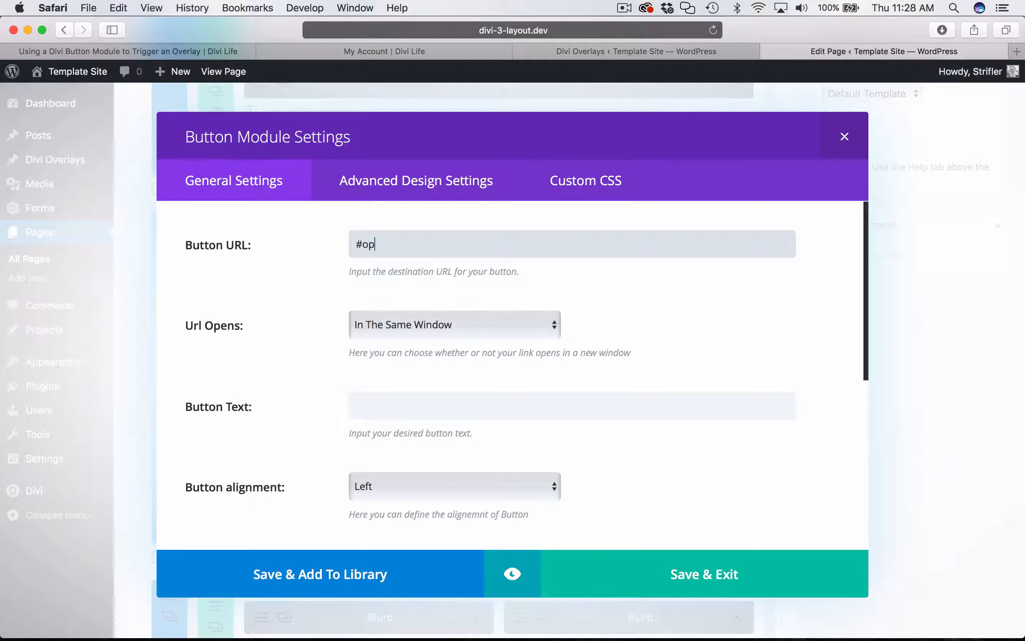
{"action": "type", "text": "en"}
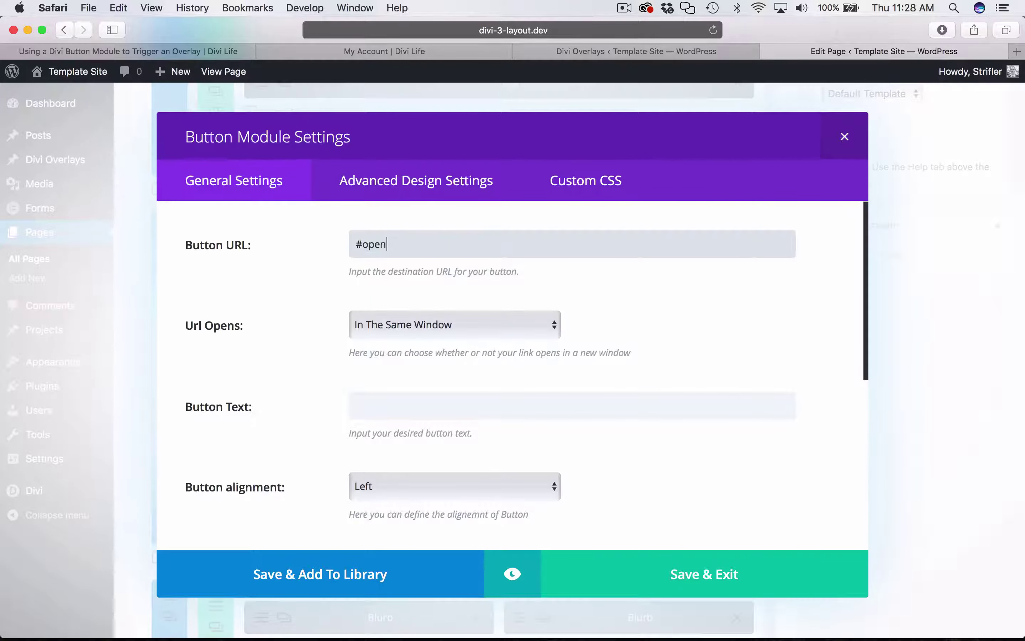
{"action": "type", "text": "h"}
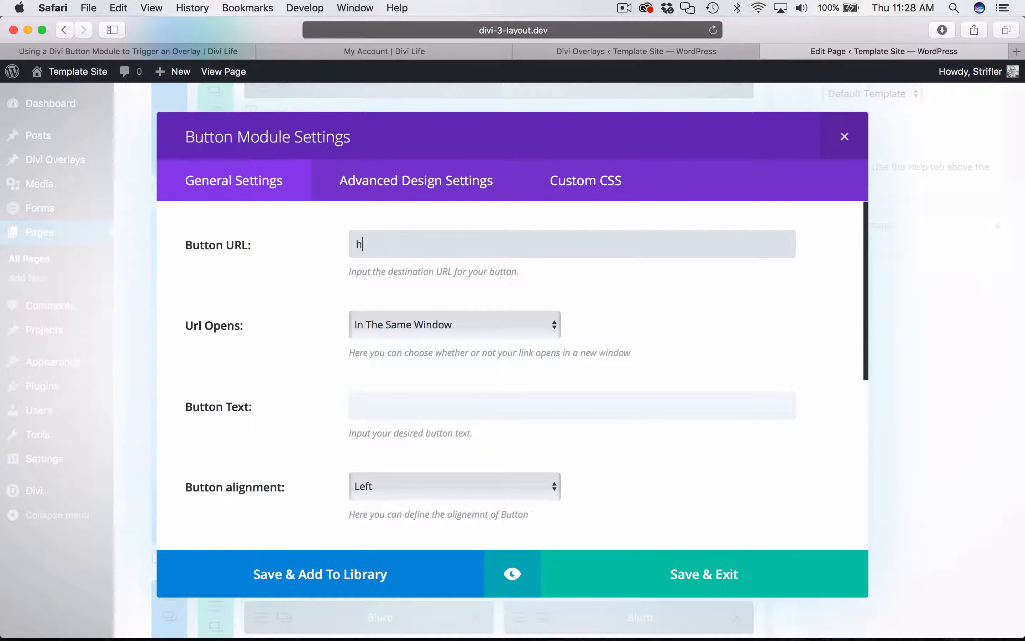
{"action": "type", "text": "ttp://g"}
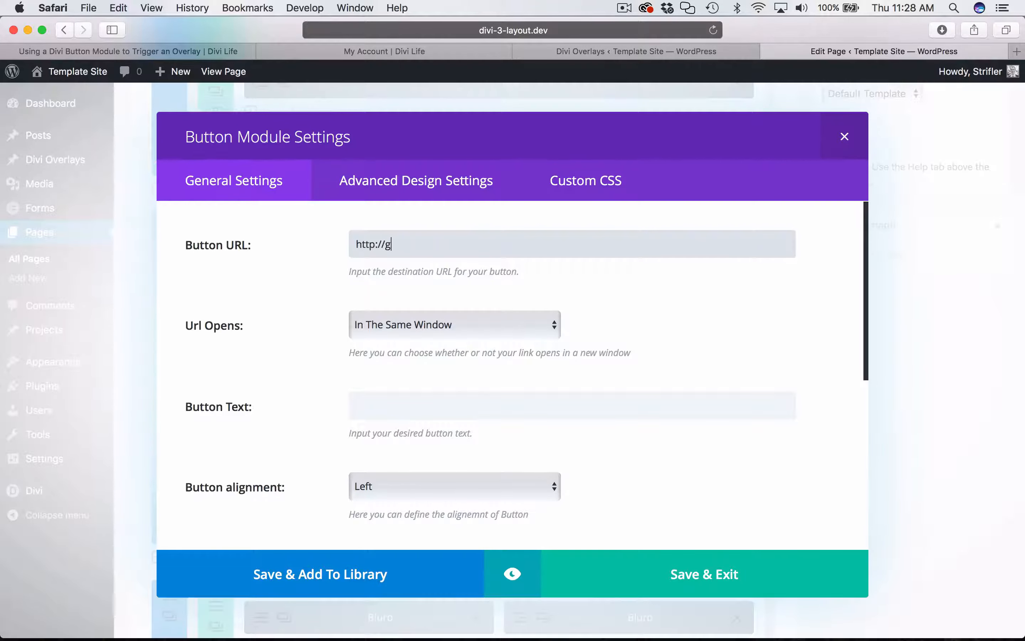
{"action": "type", "text": "oogle.co"}
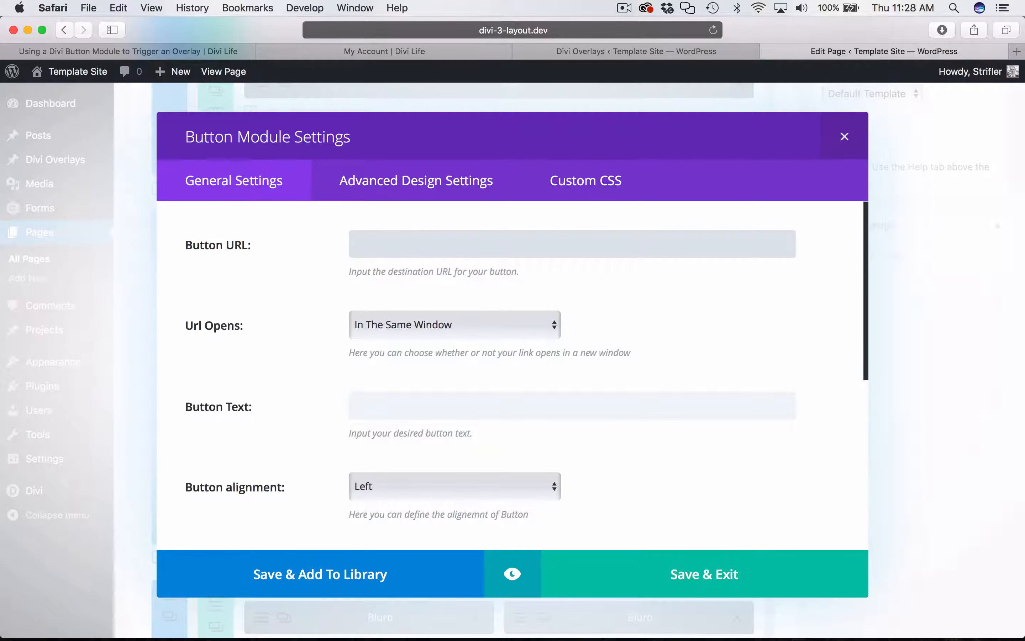
{"action": "type", "text": "#"}
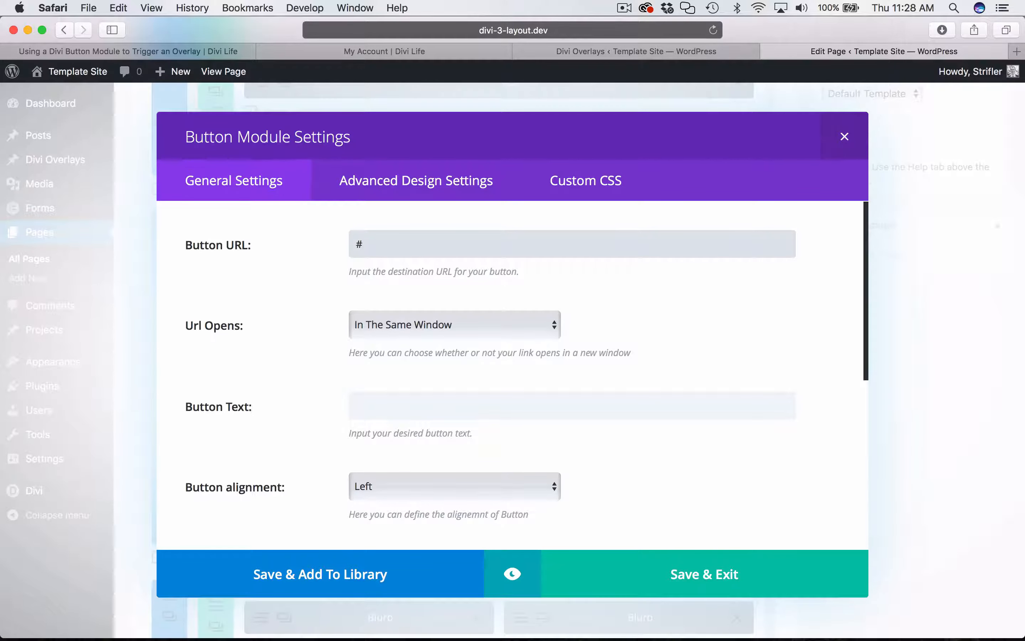
{"action": "type", "text": "open"}
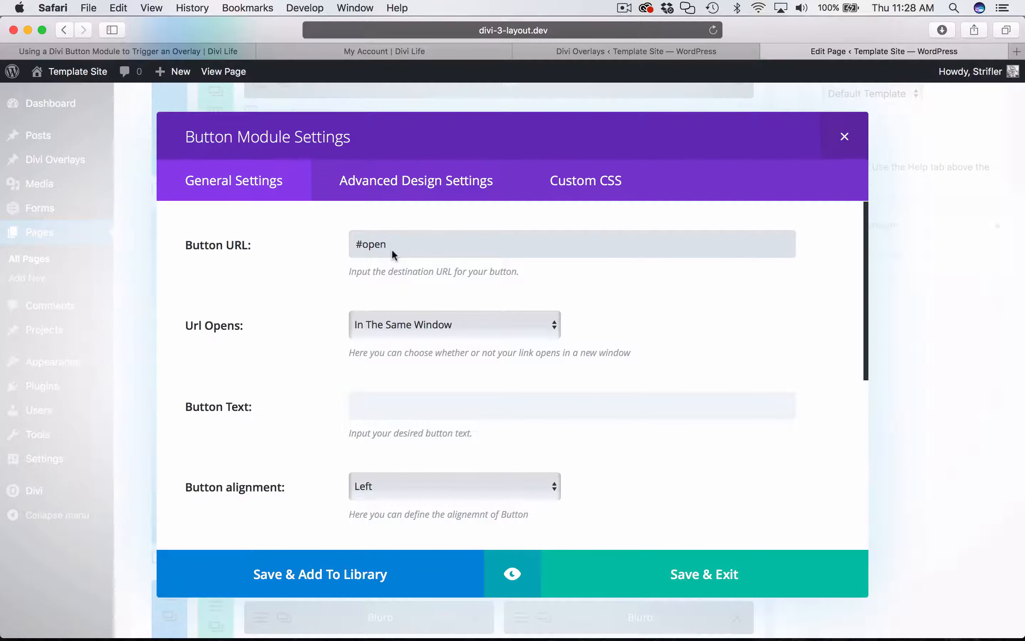
Replace the trial text so the Button URL reads #open-overlay
{"action": "double_click", "coordinate": [370, 245]}
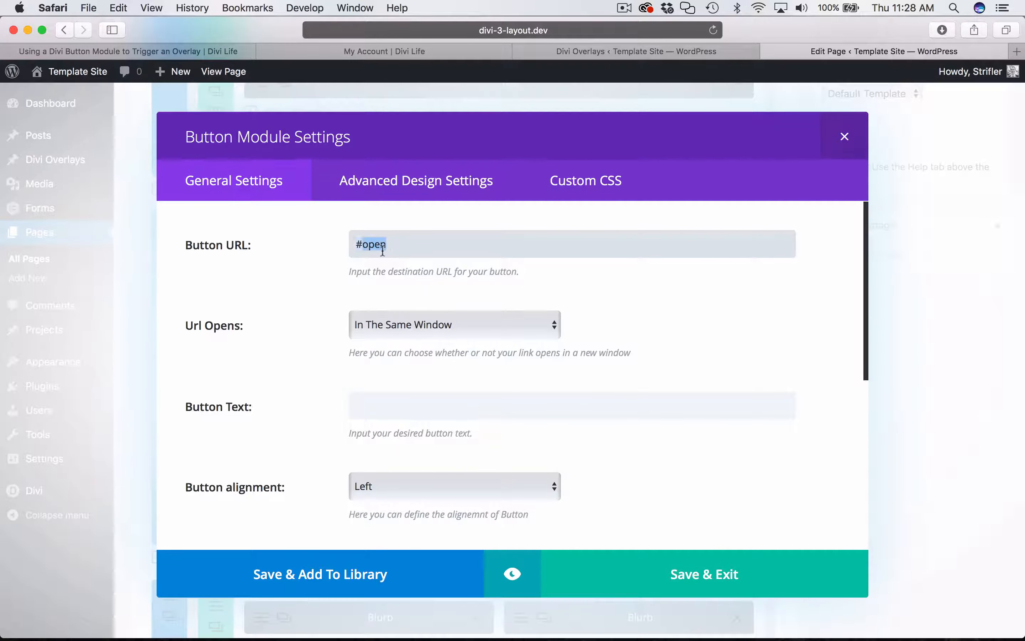
{"action": "left_click", "coordinate": [434, 250]}
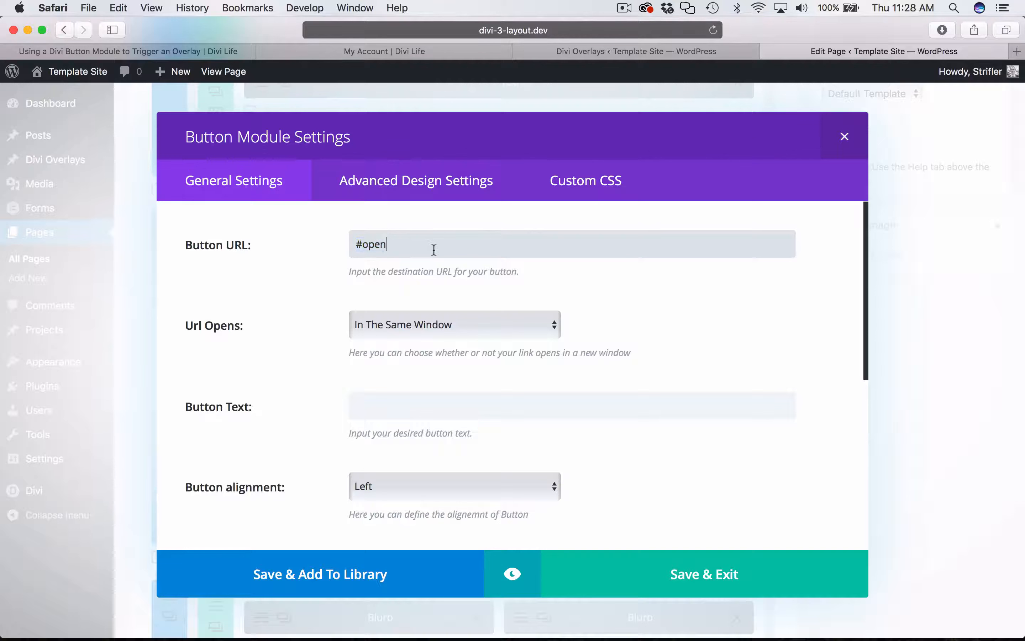
{"action": "double_click", "coordinate": [372, 245]}
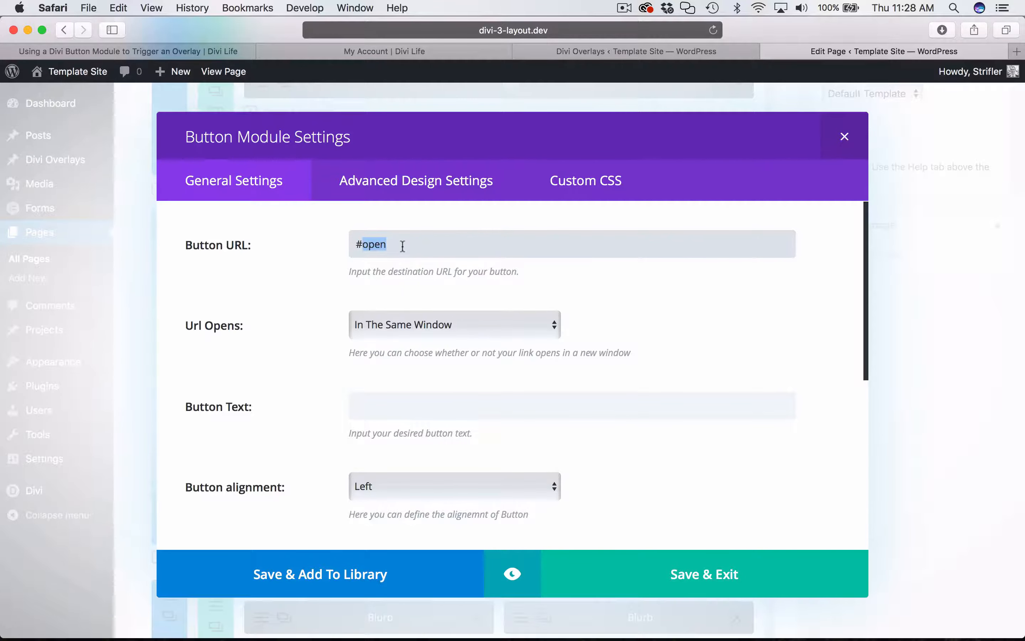
{"action": "type", "text": "#ban"}
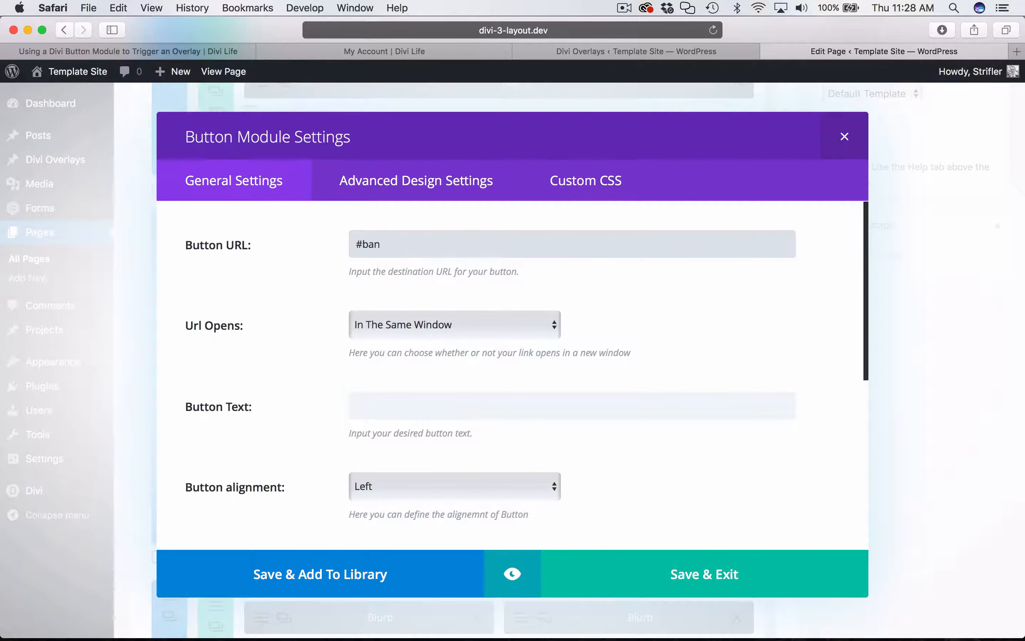
{"action": "type", "text": "anas"}
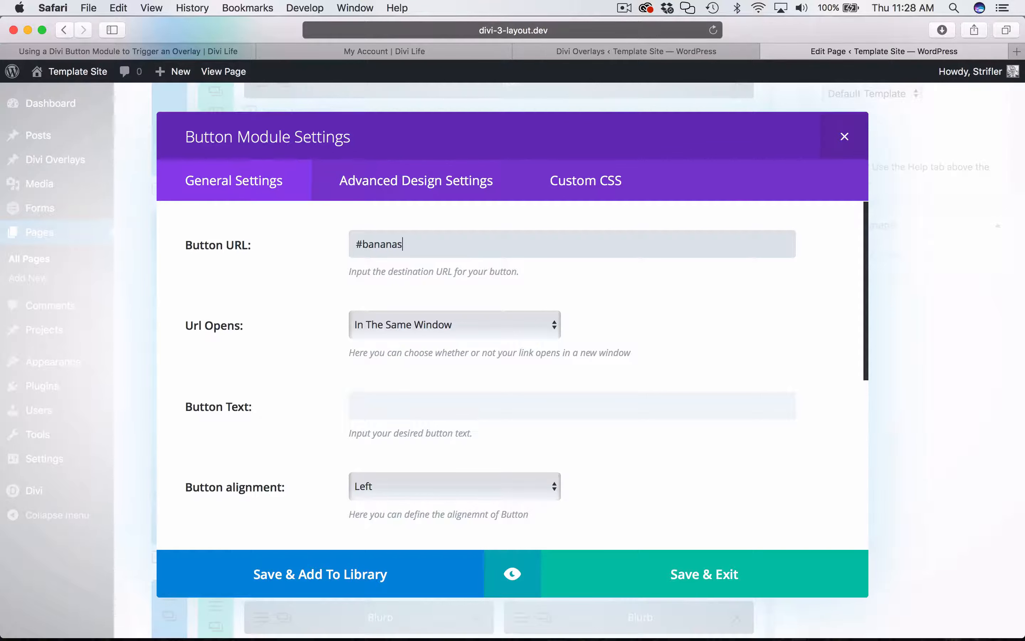
{"action": "type", "text": "#open"}
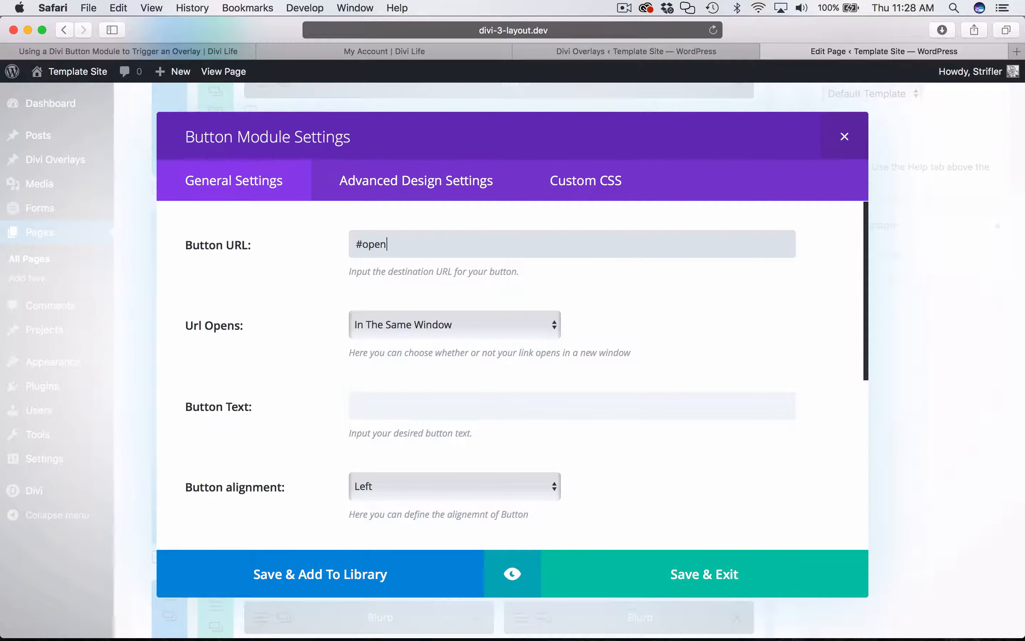
{"action": "mouse_move", "coordinate": [551, 385]}
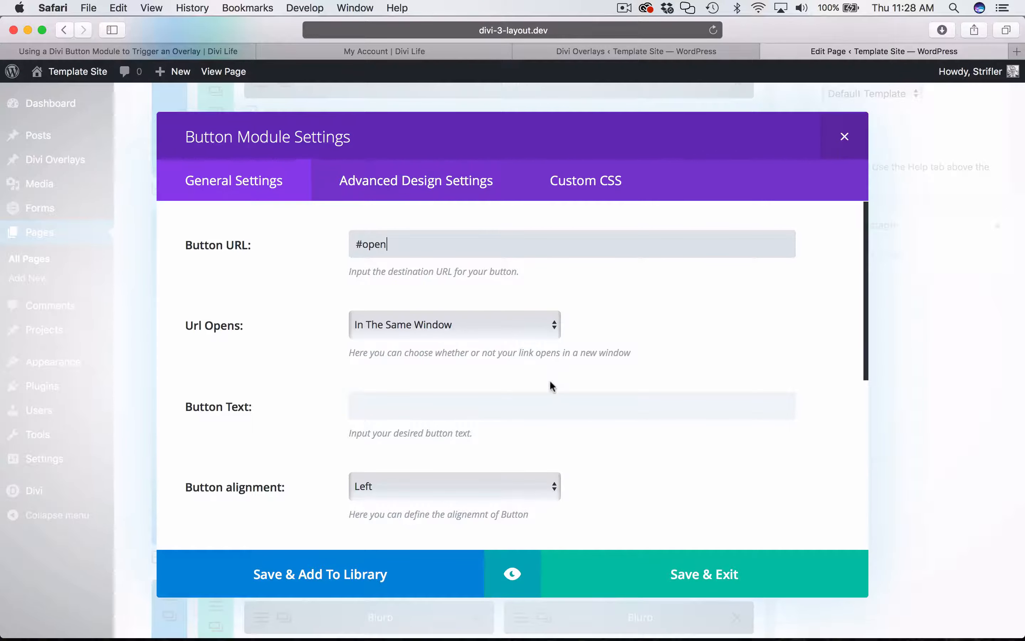
{"action": "type", "text": "-overlay"}
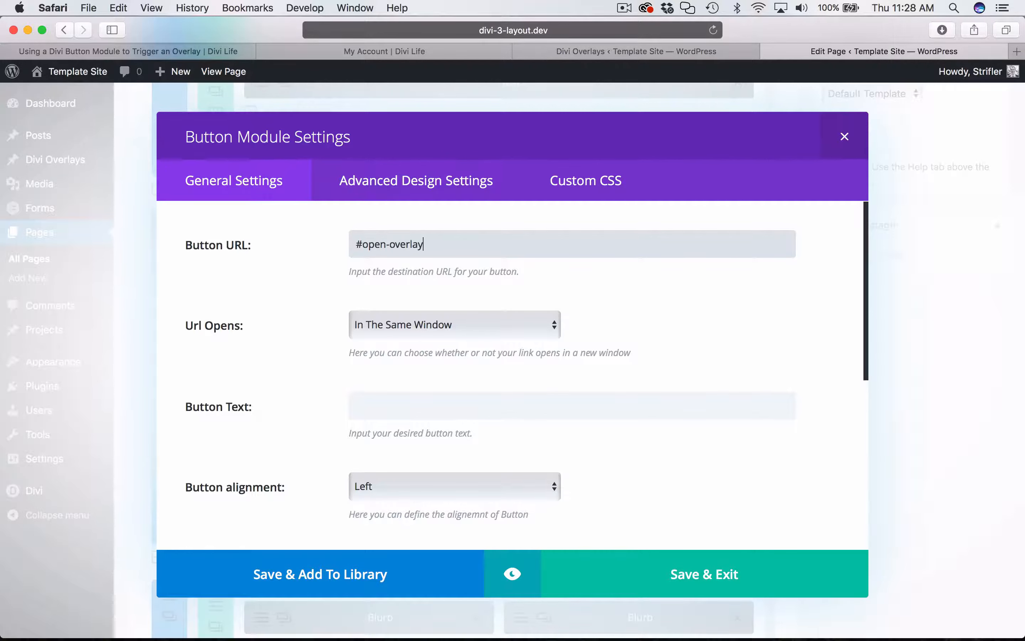
{"action": "mouse_move", "coordinate": [639, 311]}
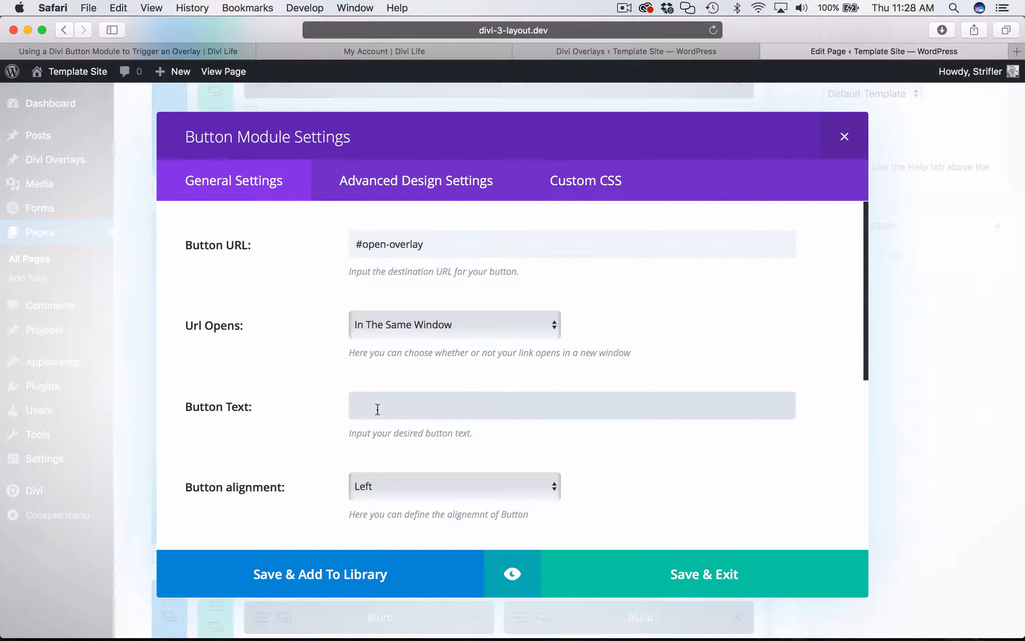
Set the button text to Contact Us
{"action": "type", "text": "C"}
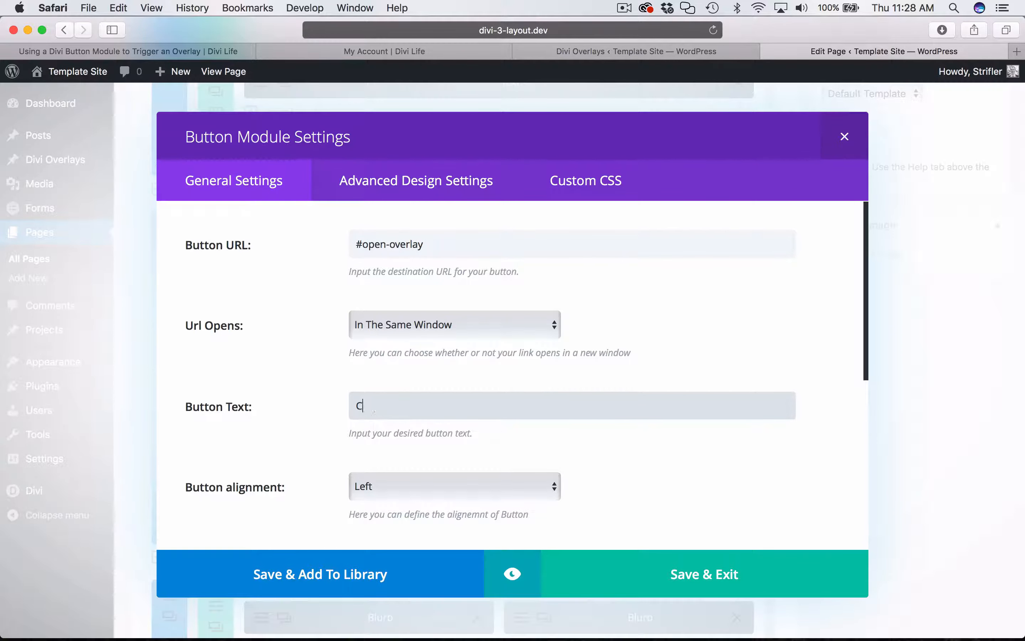
{"action": "type", "text": "ontact Us"}
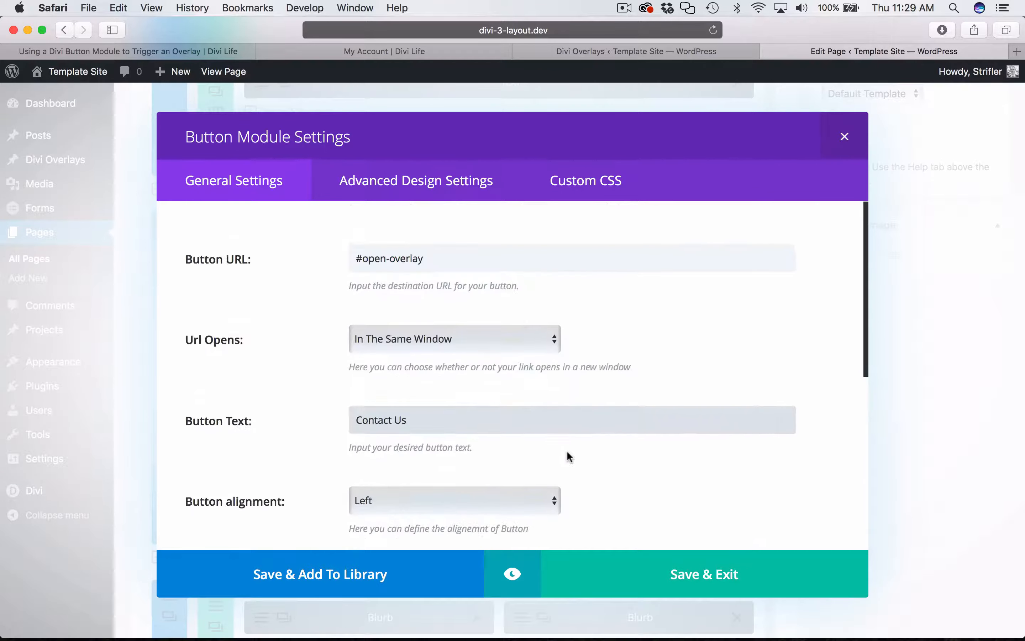
{"action": "left_click", "coordinate": [416, 180]}
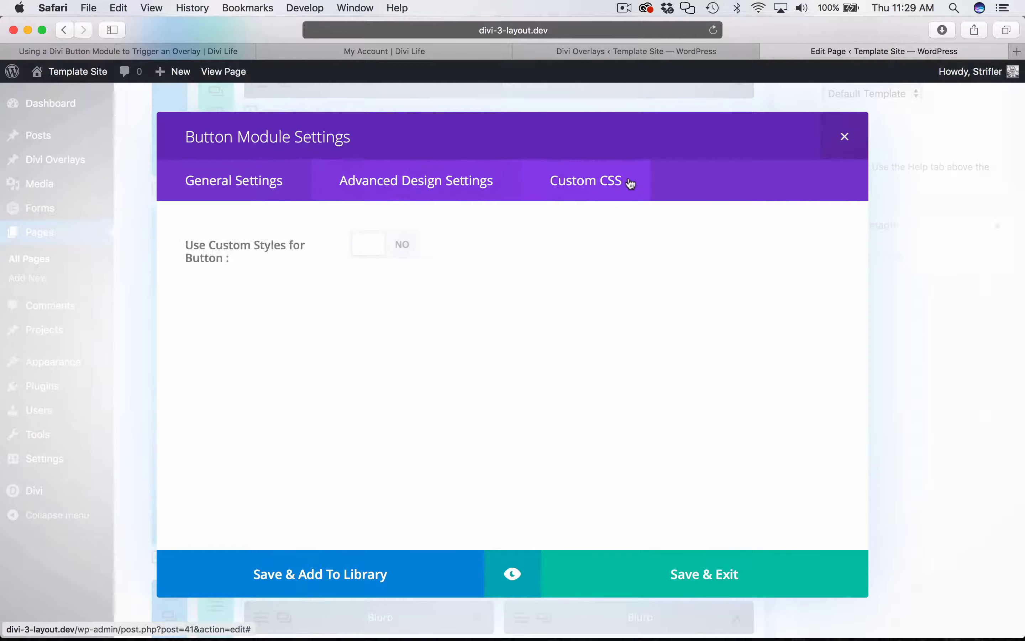
Give the button the CSS ID overlay_unique_id_4083 and save its settings
{"action": "left_click", "coordinate": [586, 180]}
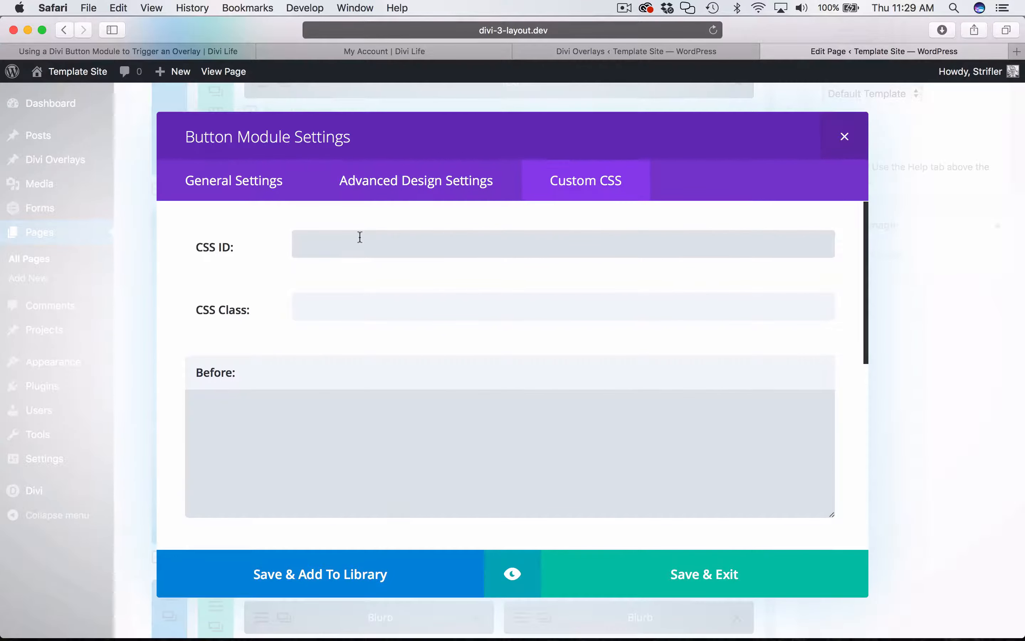
{"action": "type", "text": "overlay_unique_id_4083"}
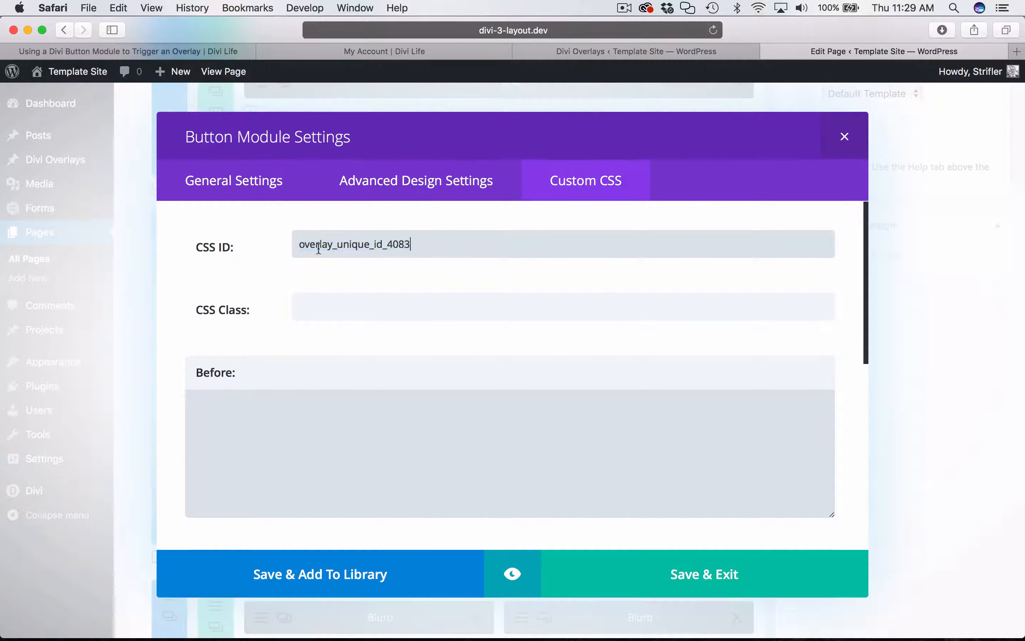
{"action": "mouse_move", "coordinate": [240, 320]}
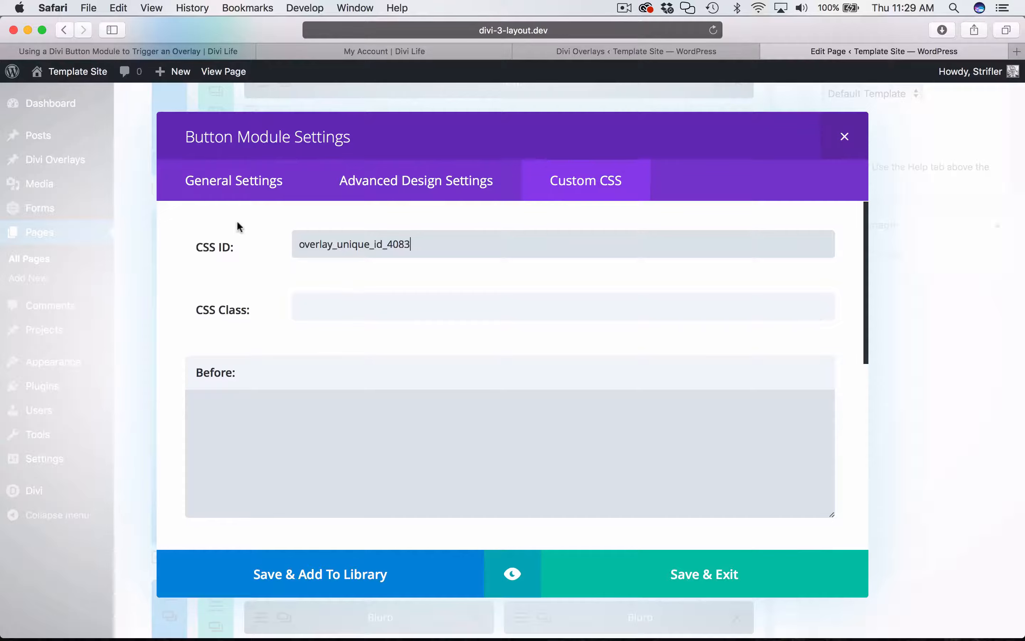
{"action": "mouse_move", "coordinate": [723, 567]}
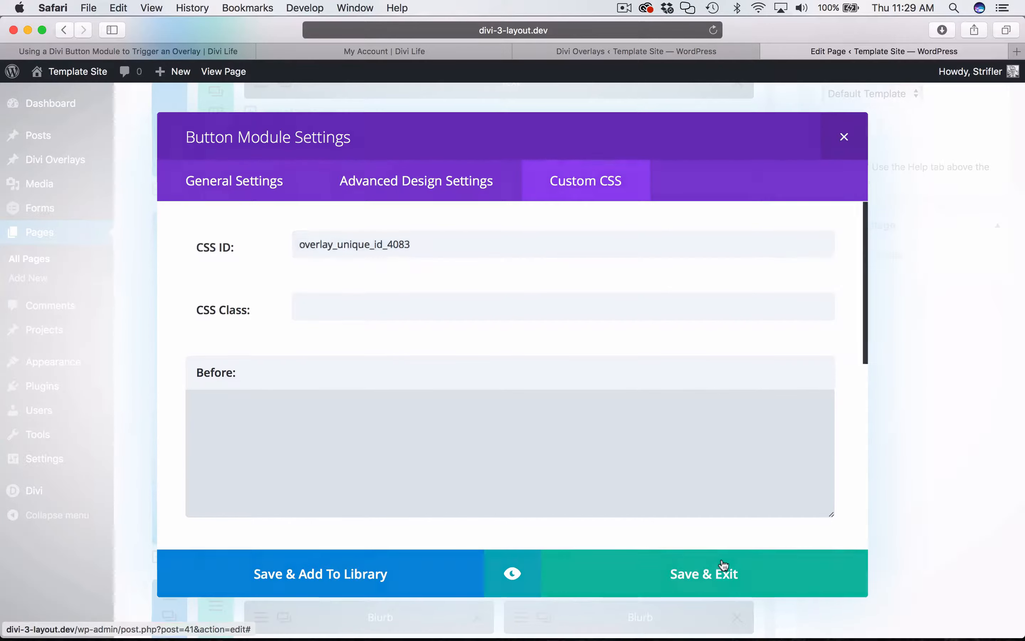
{"action": "left_click", "coordinate": [705, 574]}
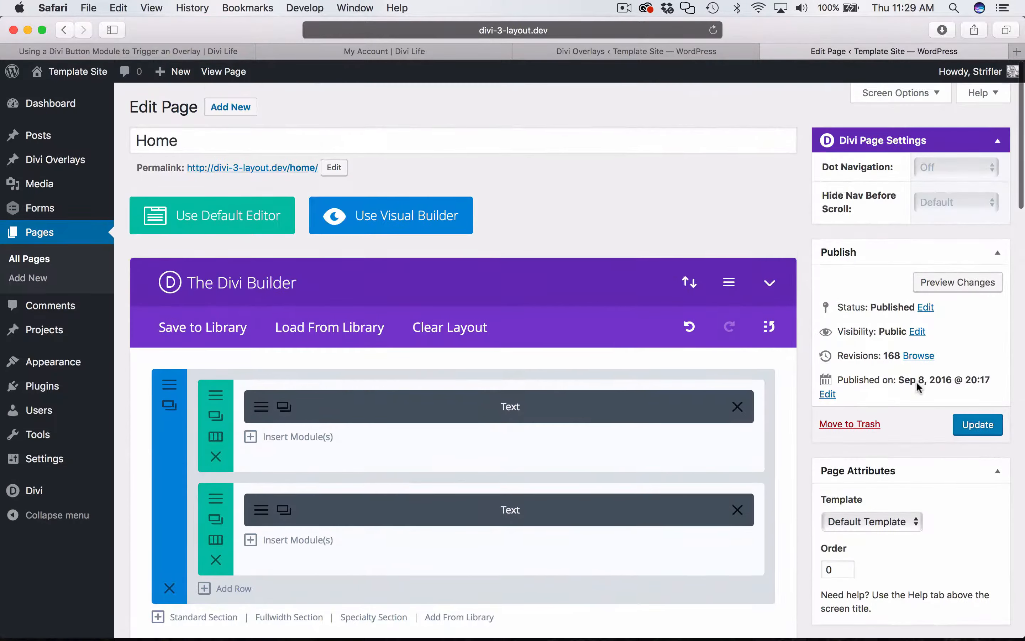
Update the Home page and check the Button module sits beneath the overlay shortcode
{"action": "left_click", "coordinate": [978, 424]}
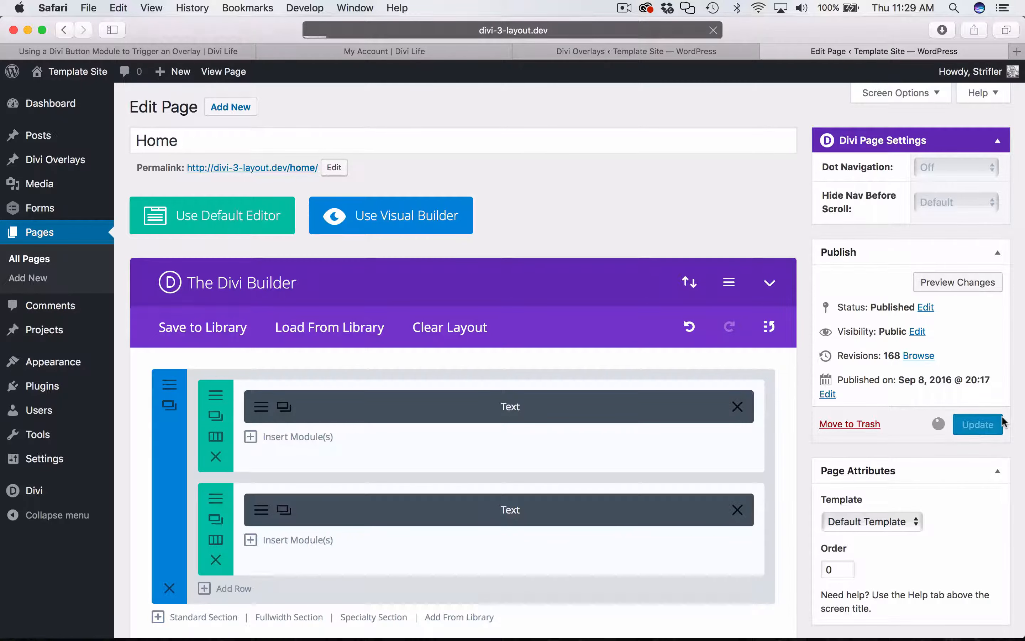
{"action": "left_click", "coordinate": [978, 425]}
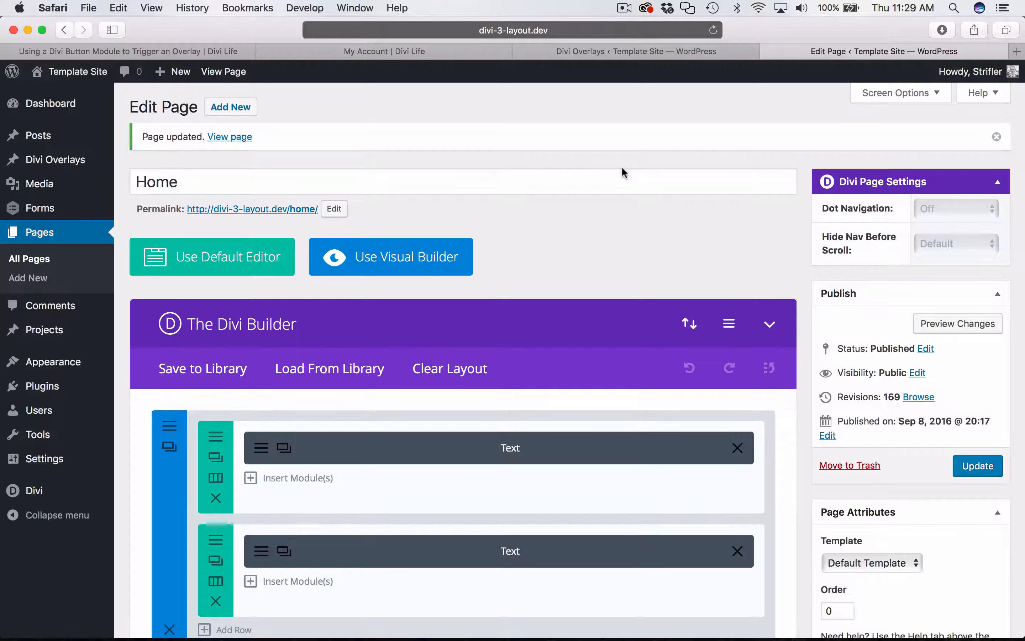
{"action": "scroll", "scroll_direction": "down", "scroll_amount": 3}
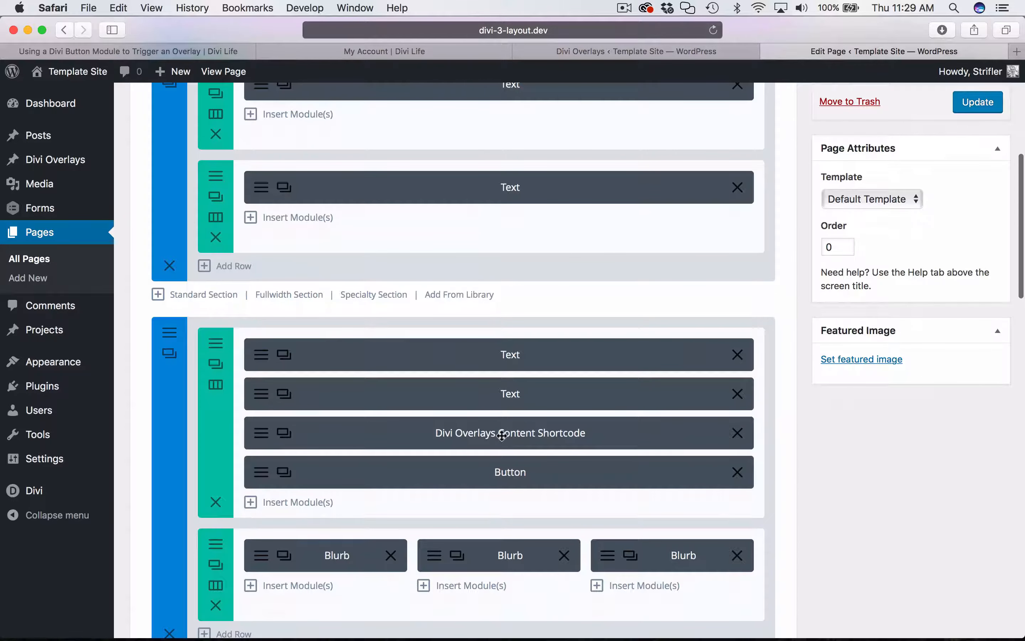
{"action": "mouse_move", "coordinate": [511, 476]}
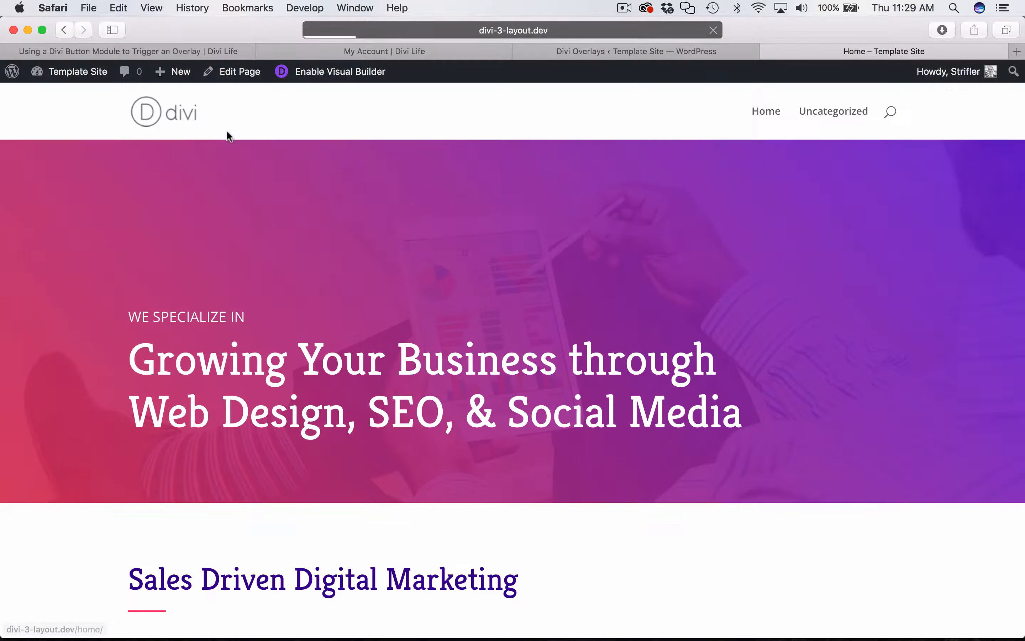
On the live Home page, open the overlay from the Contact Us button
{"action": "scroll", "scroll_direction": "down", "scroll_amount": 3}
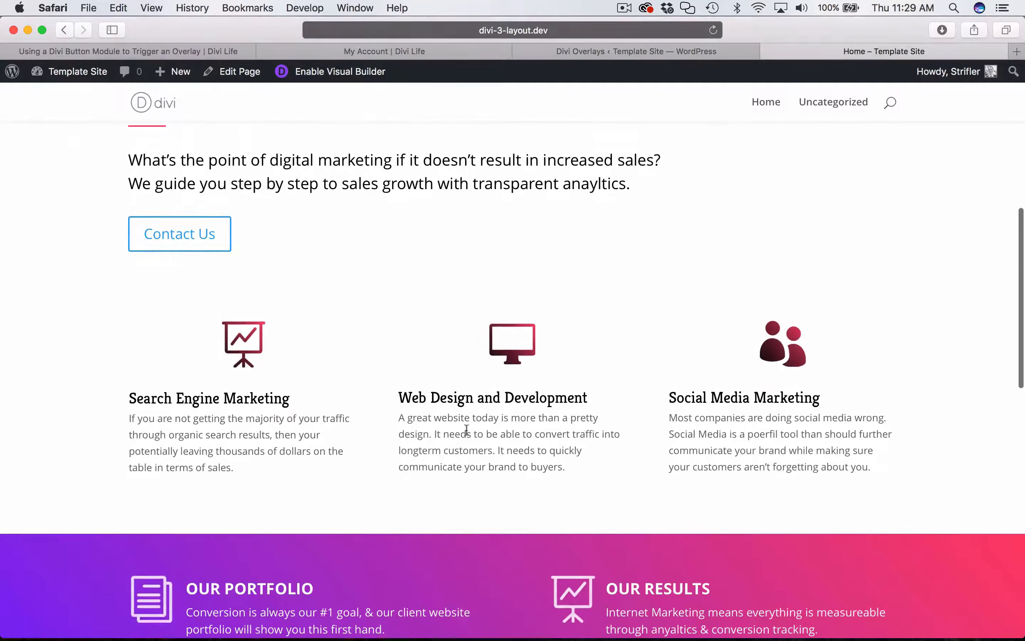
{"action": "mouse_move", "coordinate": [195, 237]}
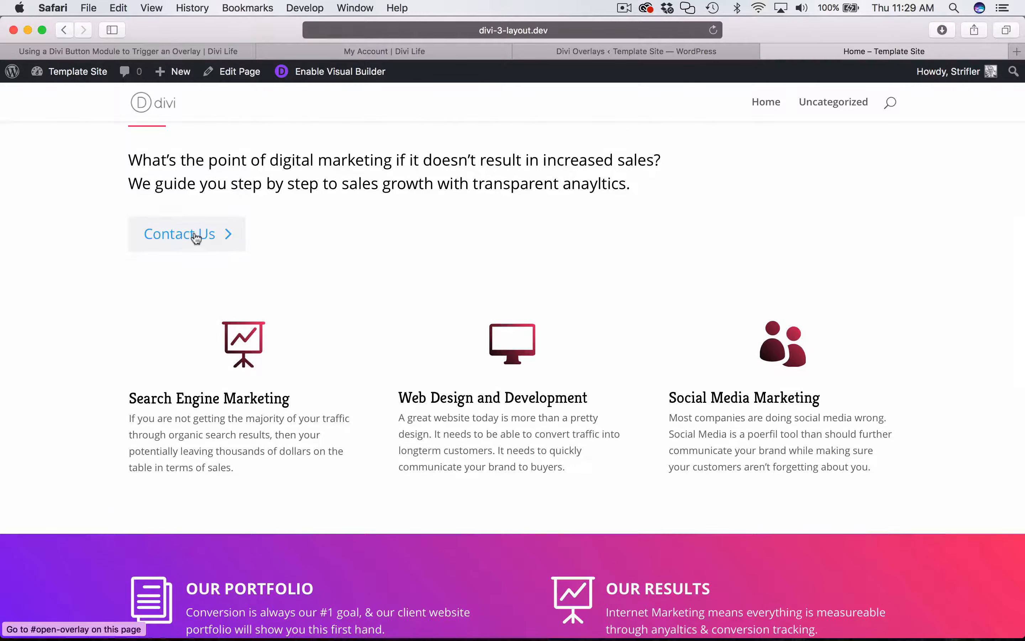
{"action": "left_click", "coordinate": [186, 234]}
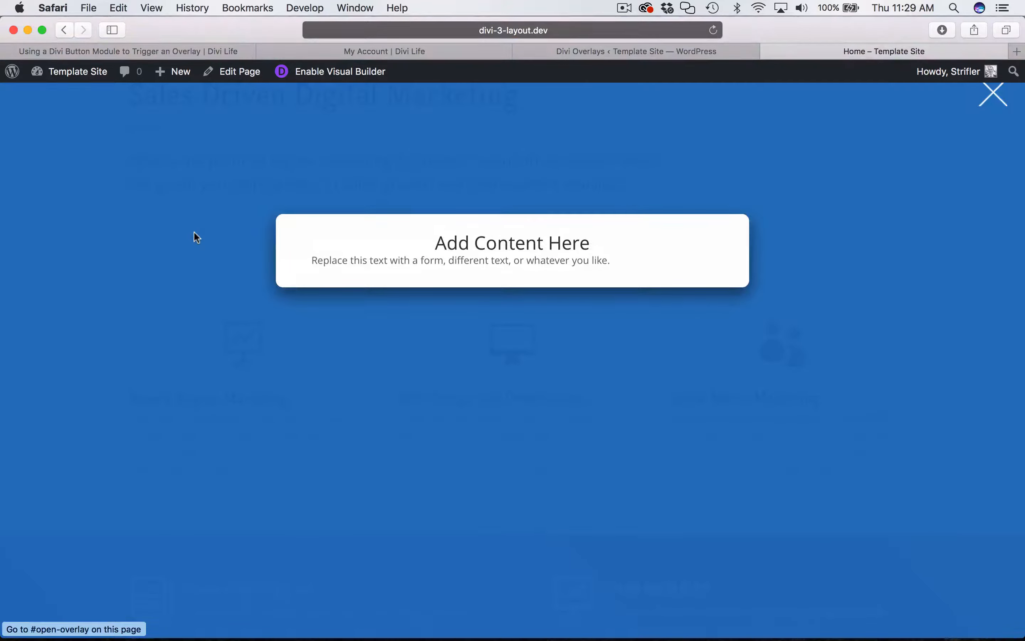
{"action": "mouse_move", "coordinate": [994, 98]}
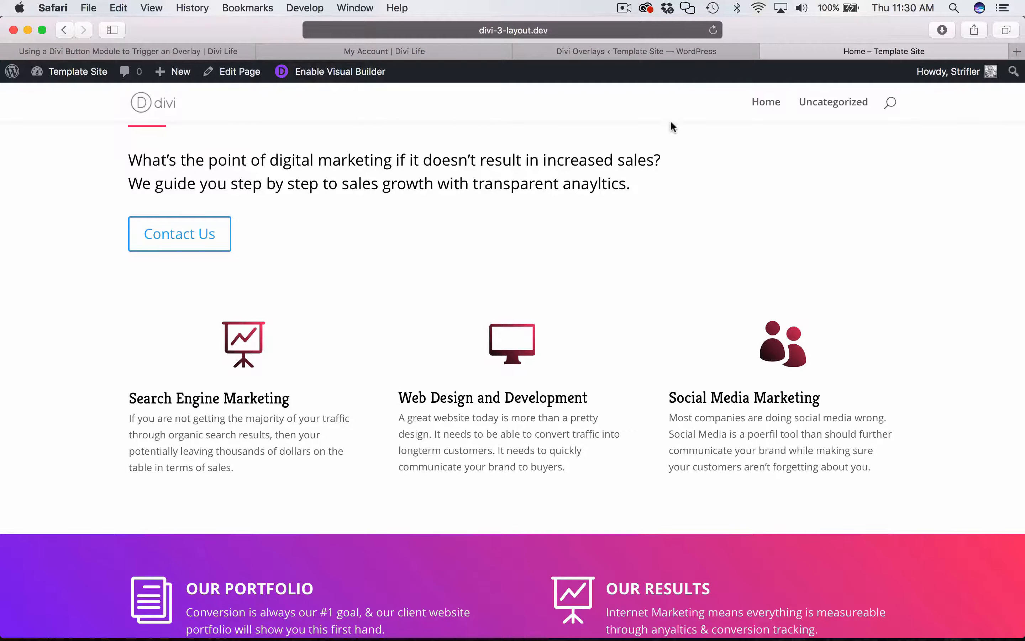
Return to the Home page editor via the Divi Overlays tab
{"action": "left_click", "coordinate": [637, 51]}
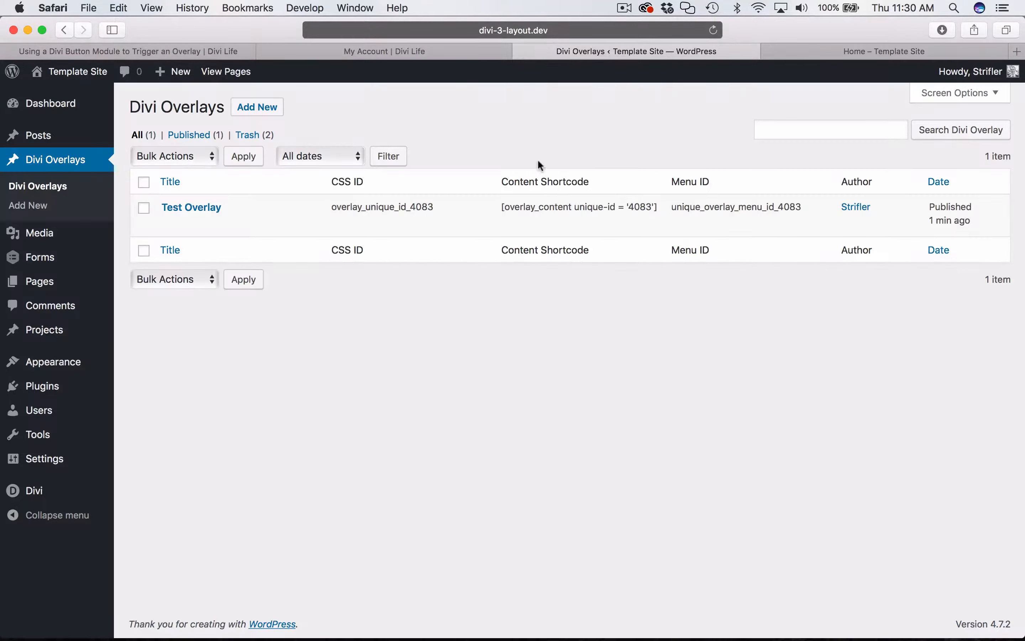
{"action": "left_click", "coordinate": [64, 30]}
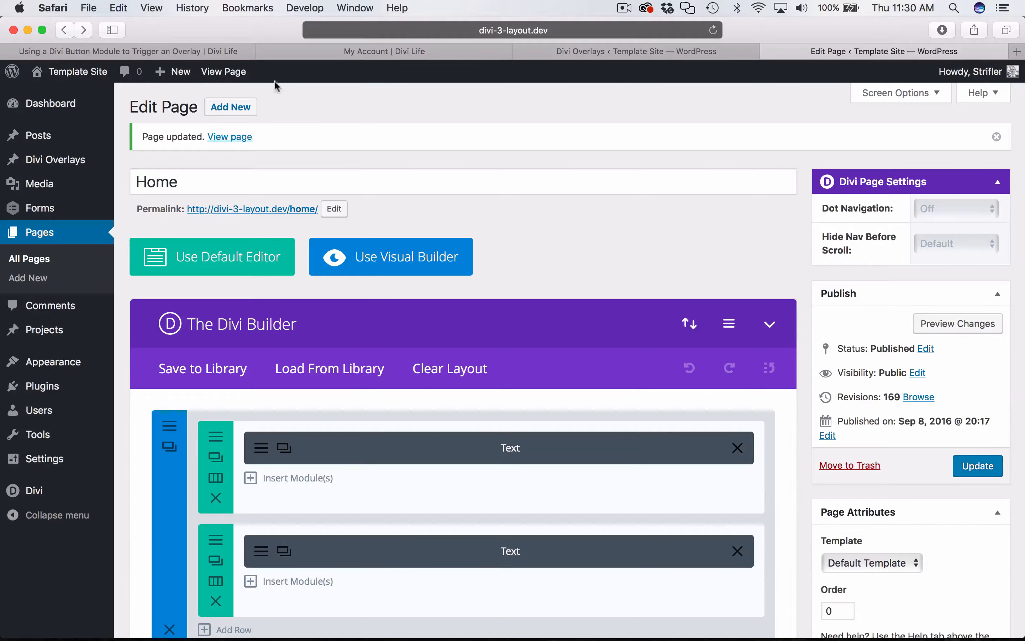
{"action": "scroll", "scroll_direction": "down", "scroll_amount": 3}
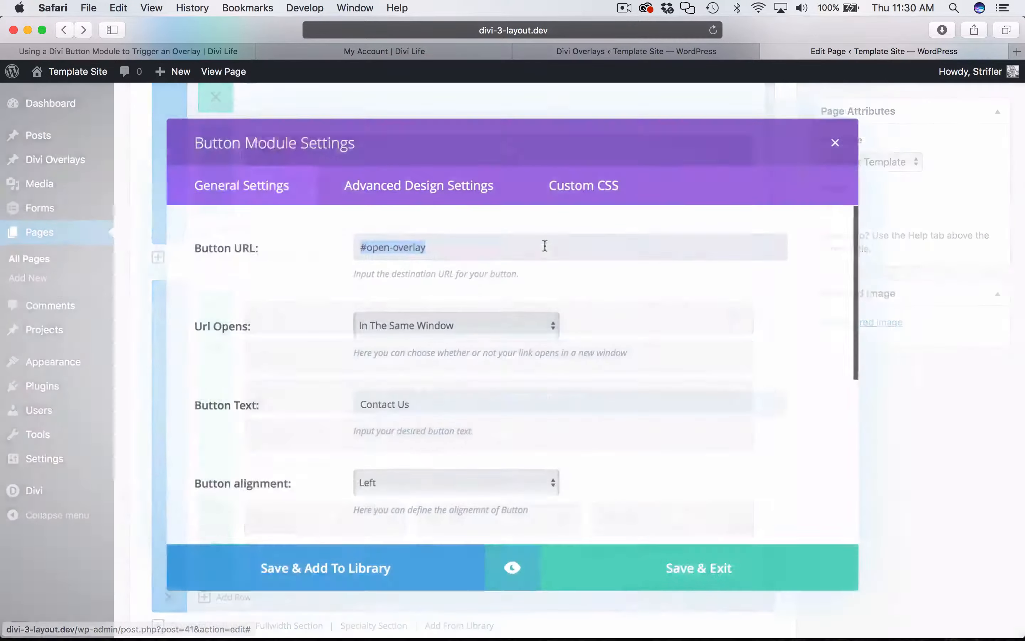
Review the button's overlay CSS ID, close its settings, and return to the Divi Life article
{"action": "left_click", "coordinate": [585, 185]}
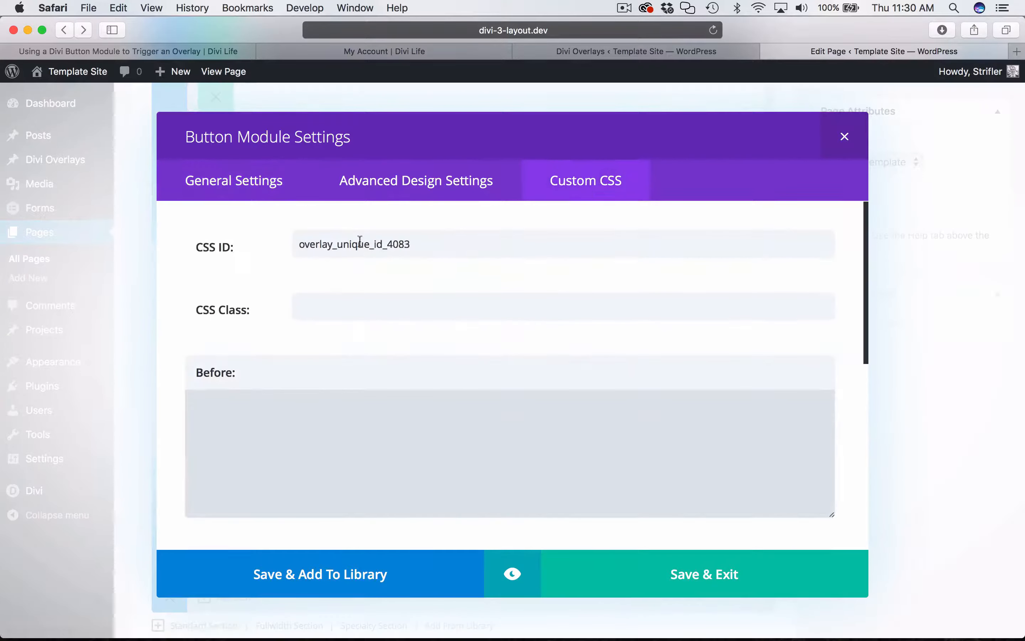
{"action": "double_click", "coordinate": [354, 244]}
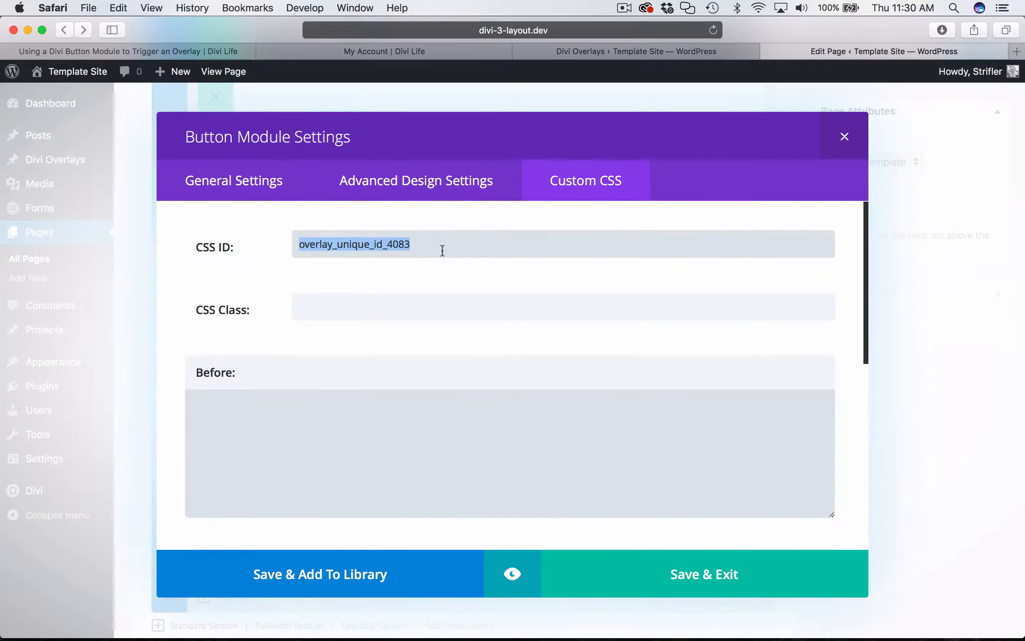
{"action": "mouse_move", "coordinate": [582, 254]}
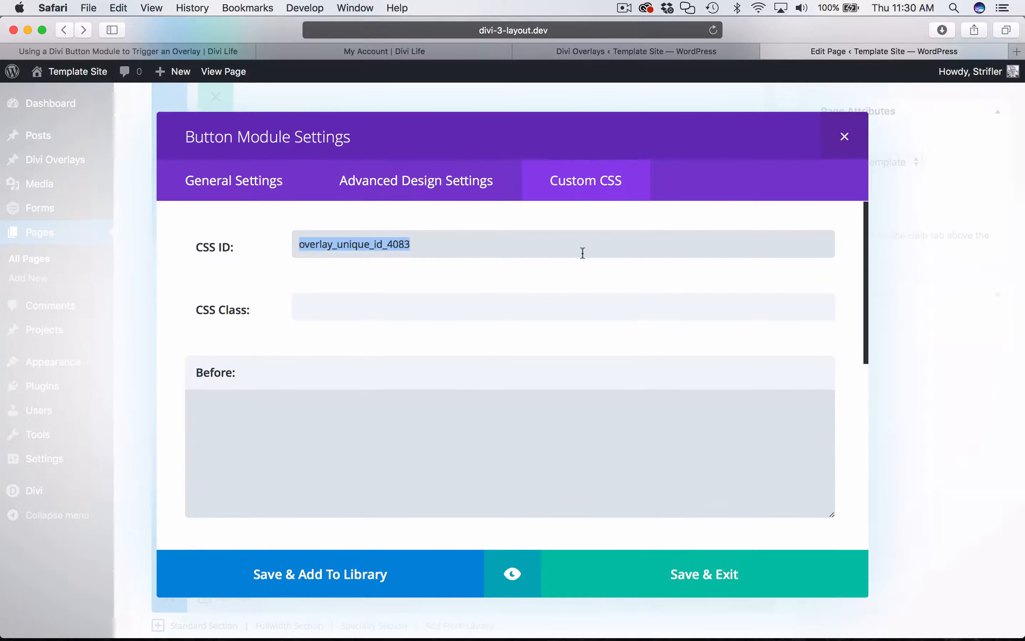
{"action": "left_click", "coordinate": [845, 136]}
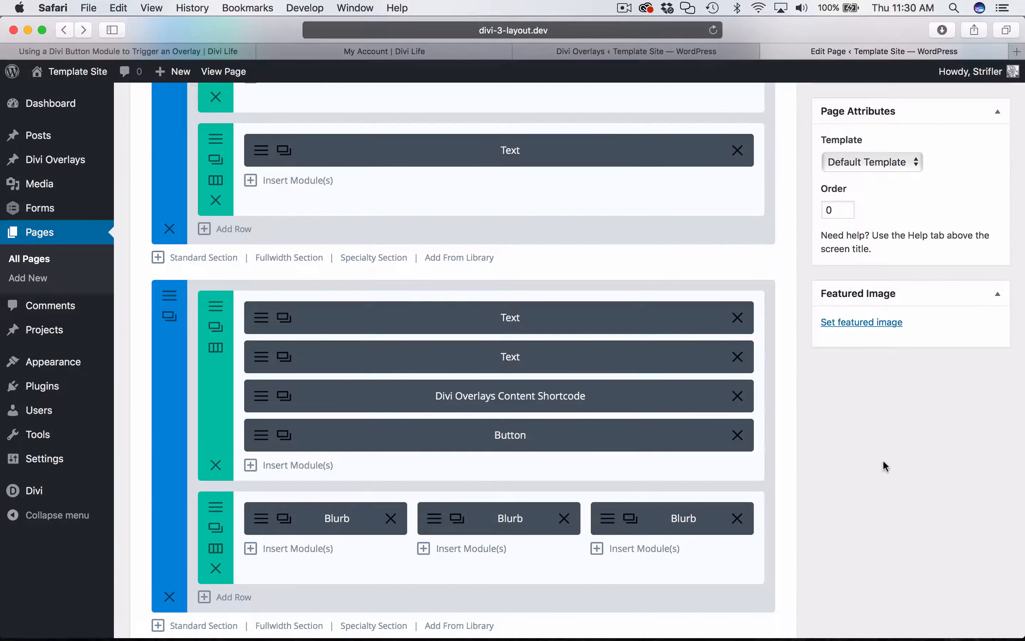
{"action": "left_click", "coordinate": [124, 51]}
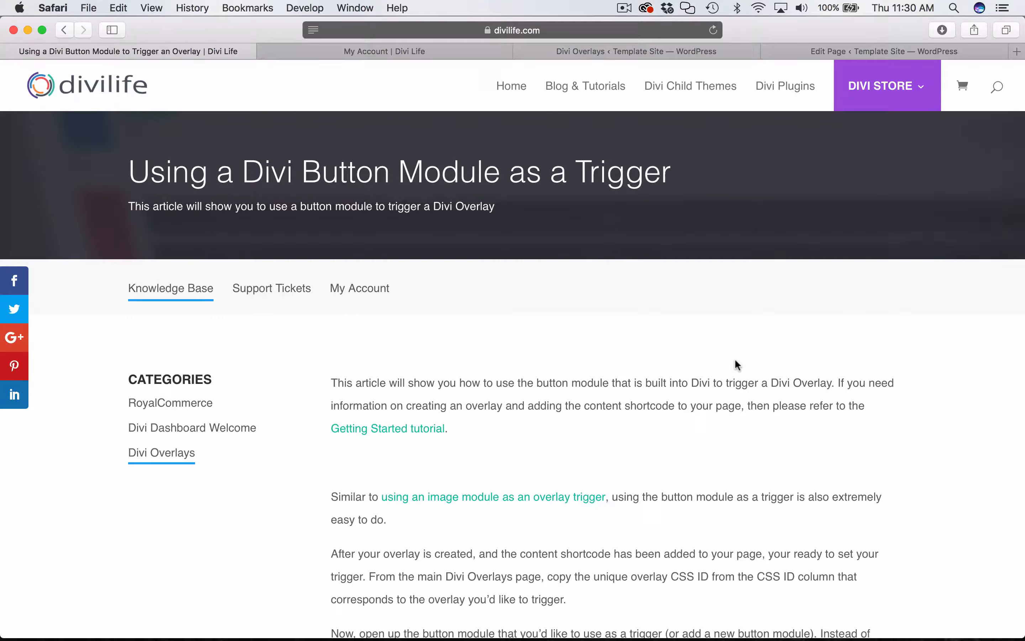
{"action": "mouse_move", "coordinate": [175, 462]}
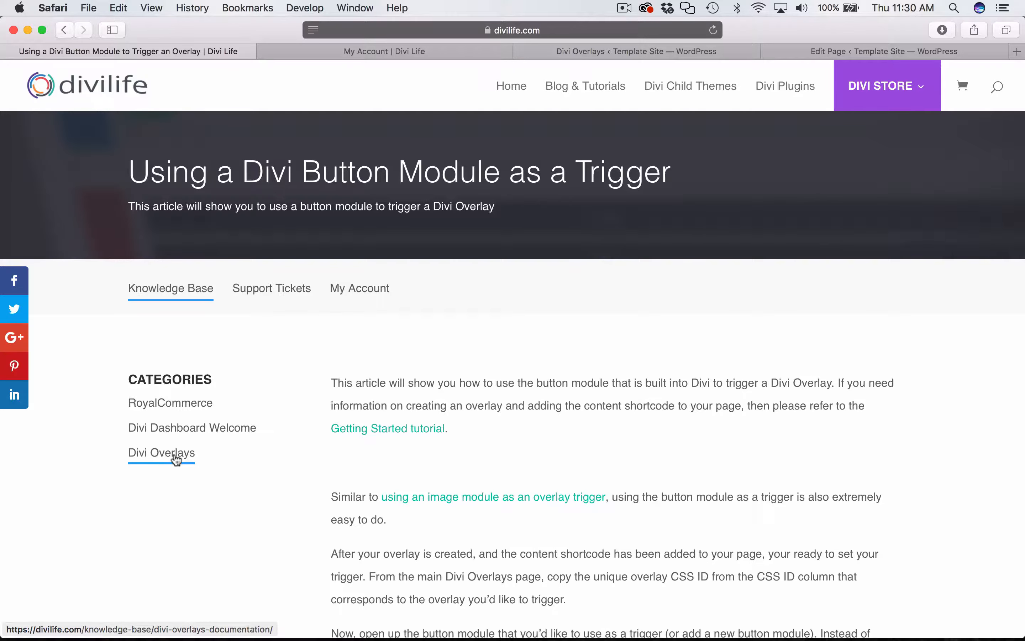
Show the Divi Overlays documentation category listing the overlay trigger tutorials
{"action": "left_click", "coordinate": [174, 460]}
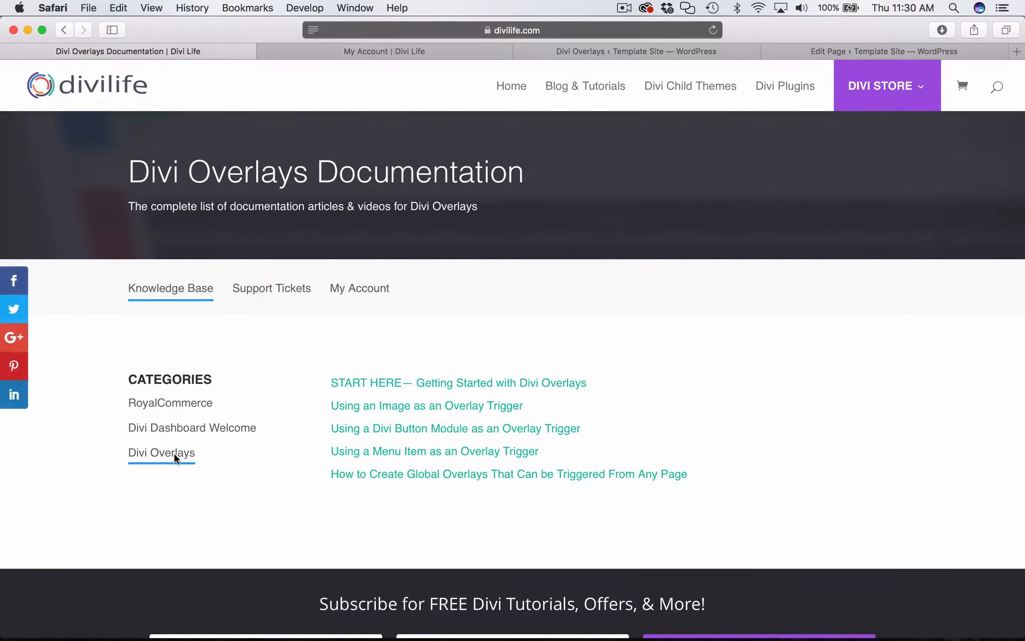
{"action": "mouse_move", "coordinate": [191, 303]}
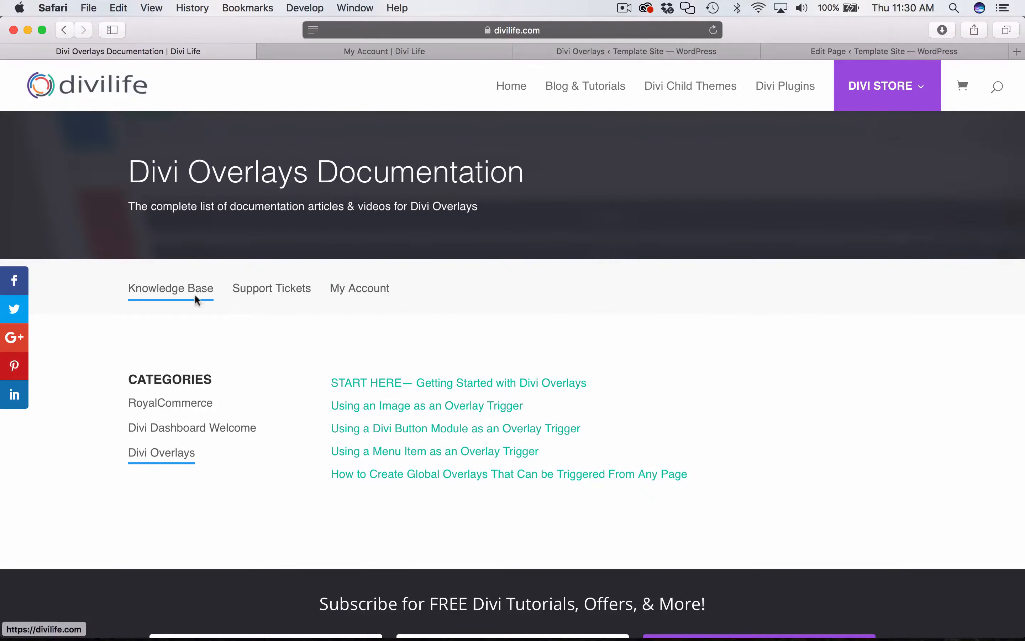
{"action": "scroll", "scroll_direction": "down", "scroll_amount": 3}
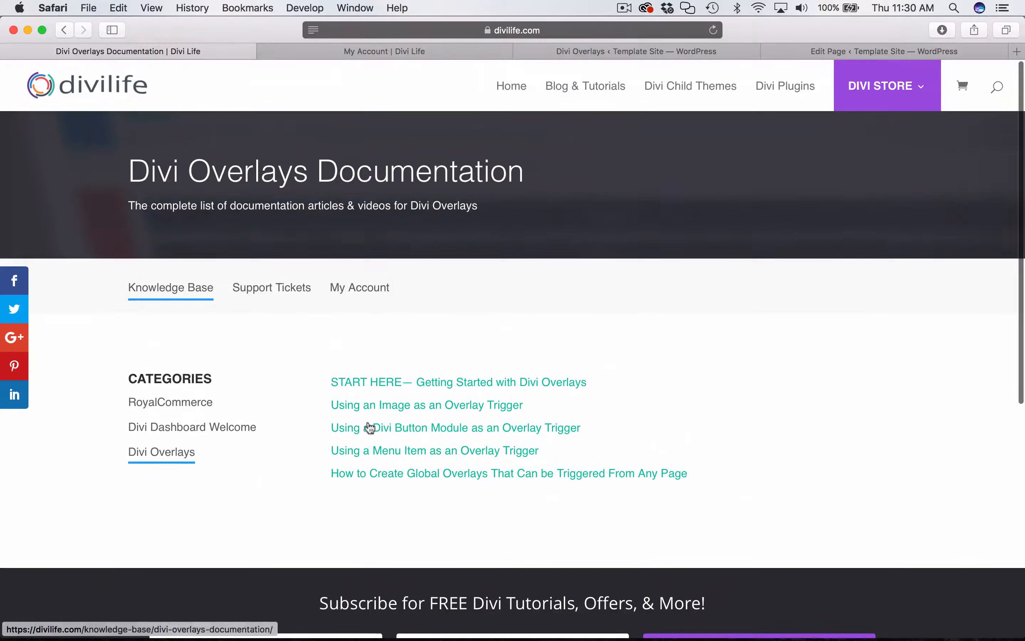
{"action": "mouse_move", "coordinate": [186, 541]}
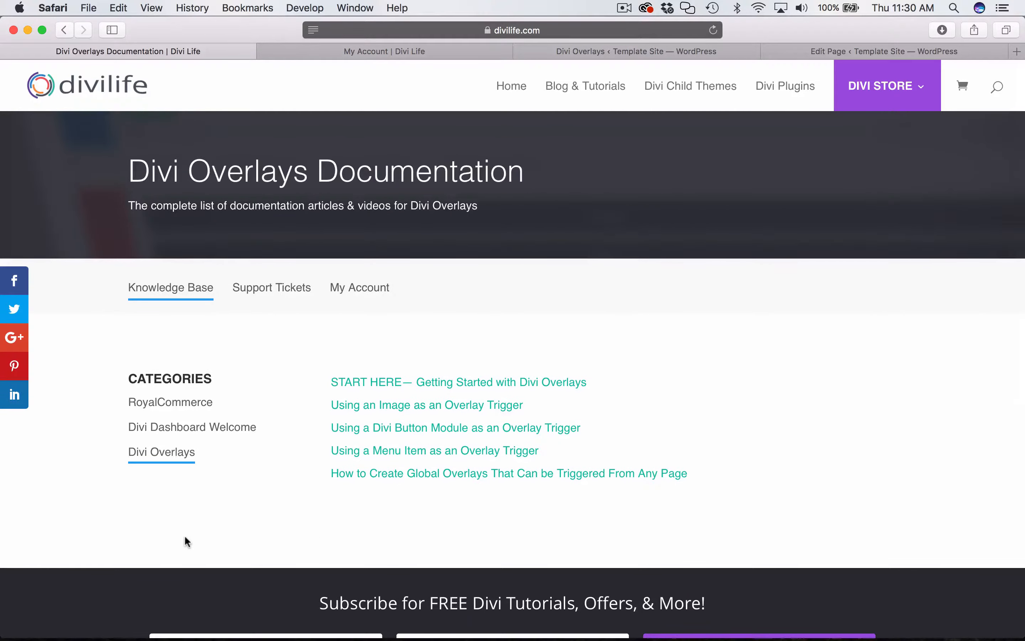
{"action": "mouse_move", "coordinate": [384, 491]}
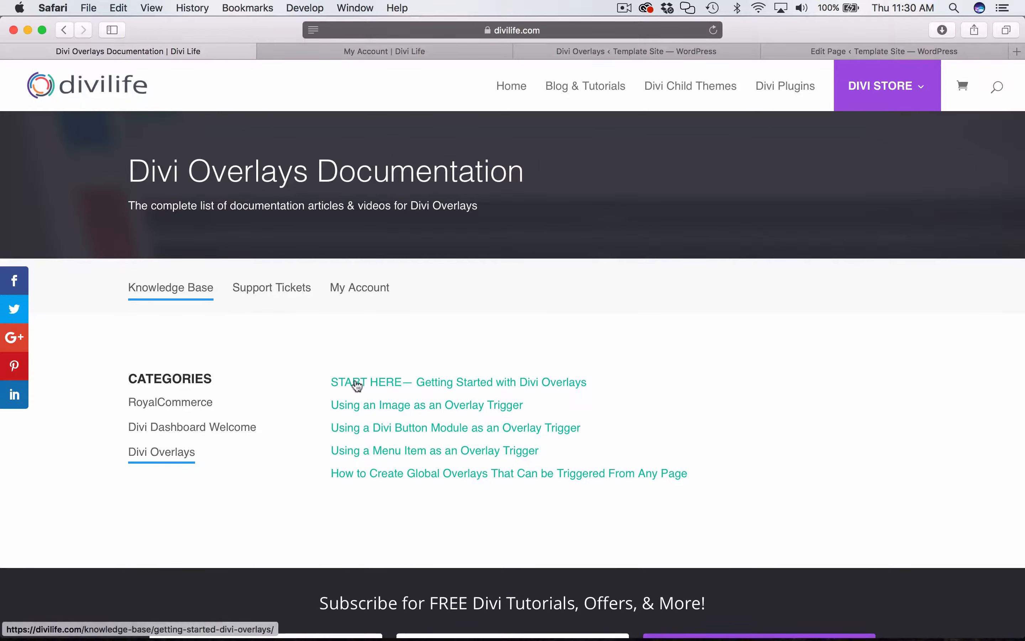
{"action": "mouse_move", "coordinate": [431, 408]}
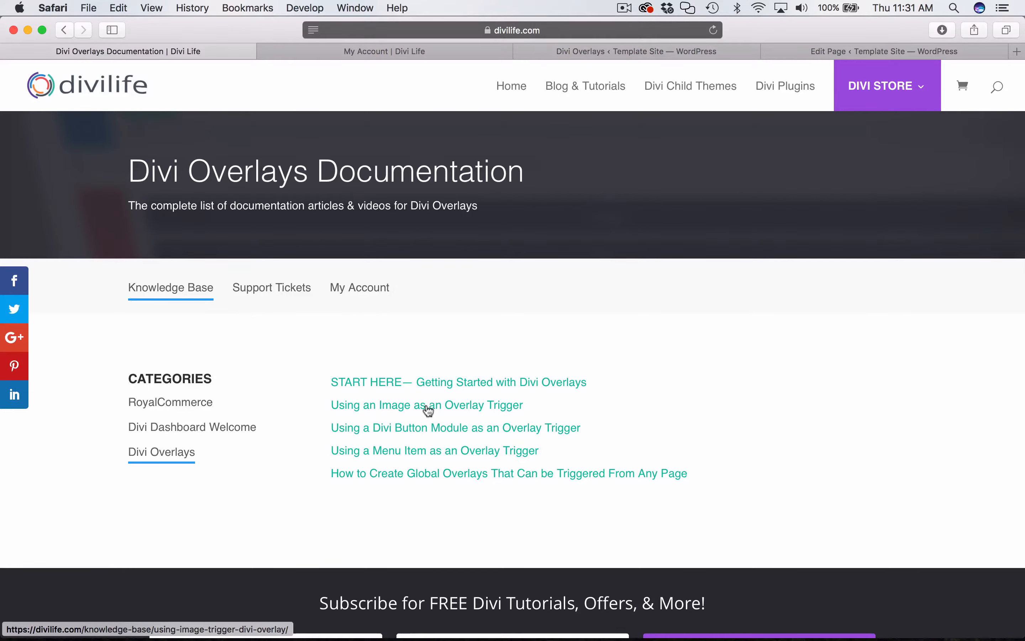
{"action": "mouse_move", "coordinate": [382, 404]}
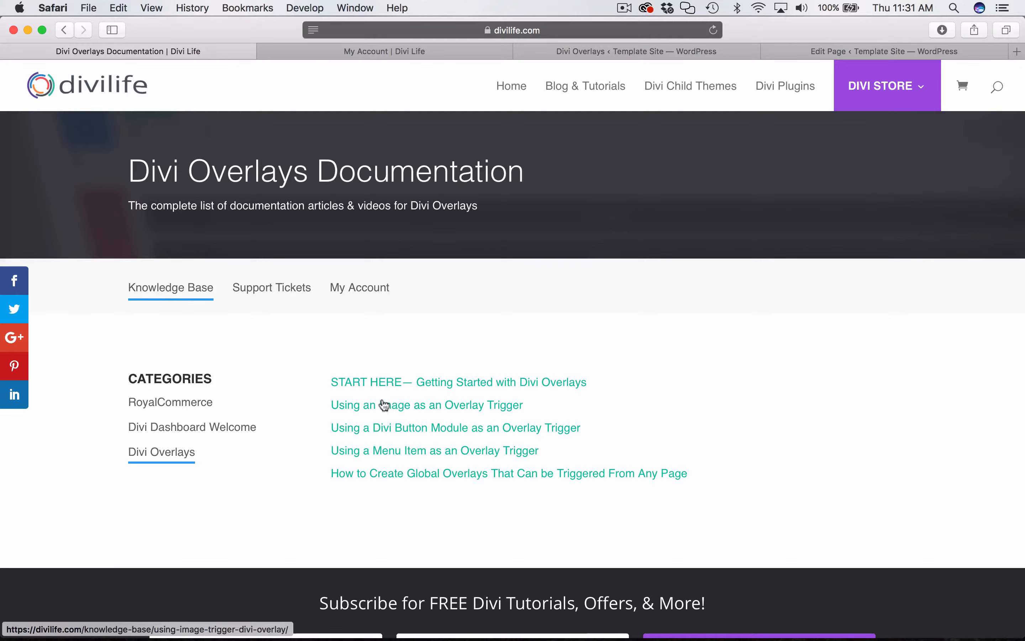
{"action": "mouse_move", "coordinate": [406, 433]}
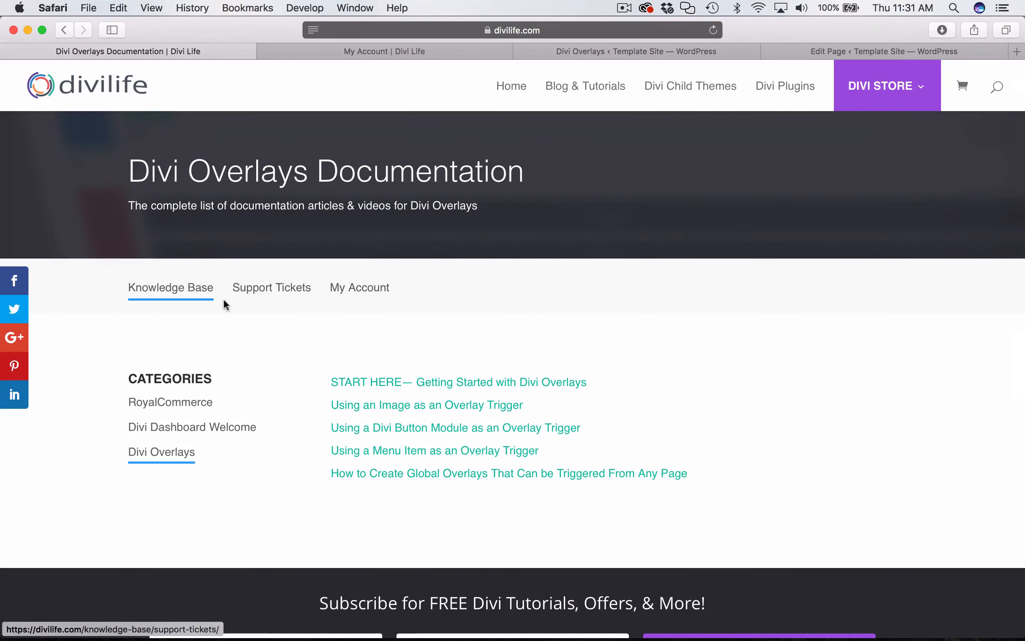
{"action": "mouse_move", "coordinate": [275, 299]}
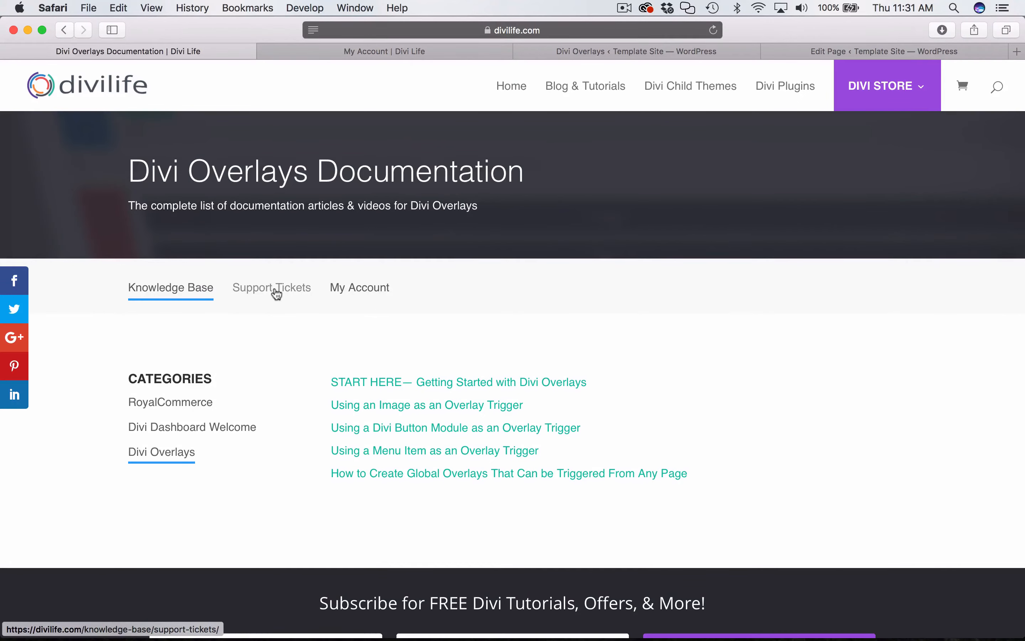
{"action": "mouse_move", "coordinate": [280, 295]}
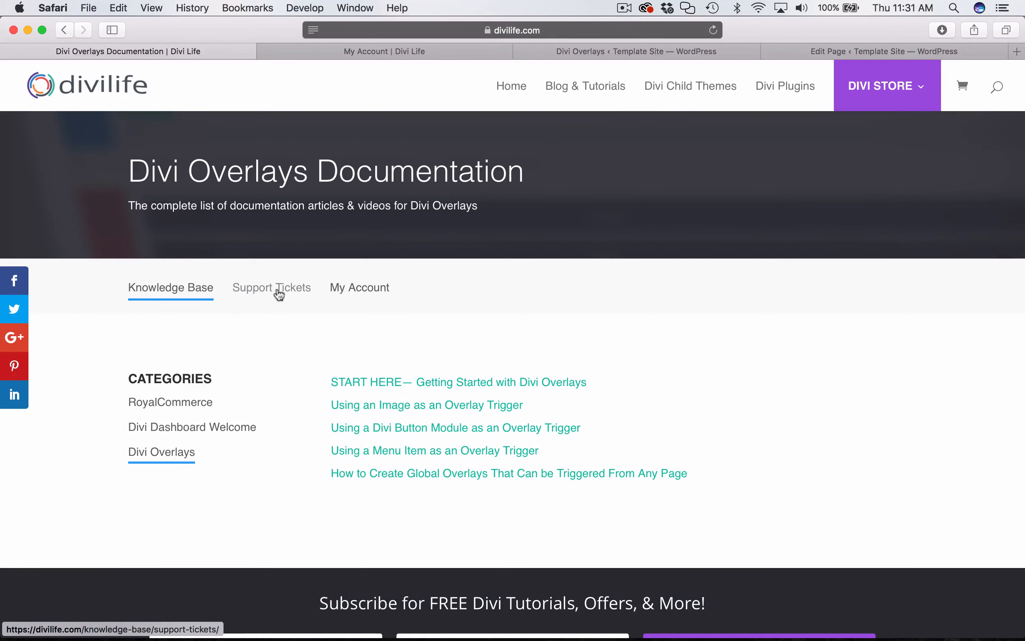
{"action": "mouse_move", "coordinate": [270, 290]}
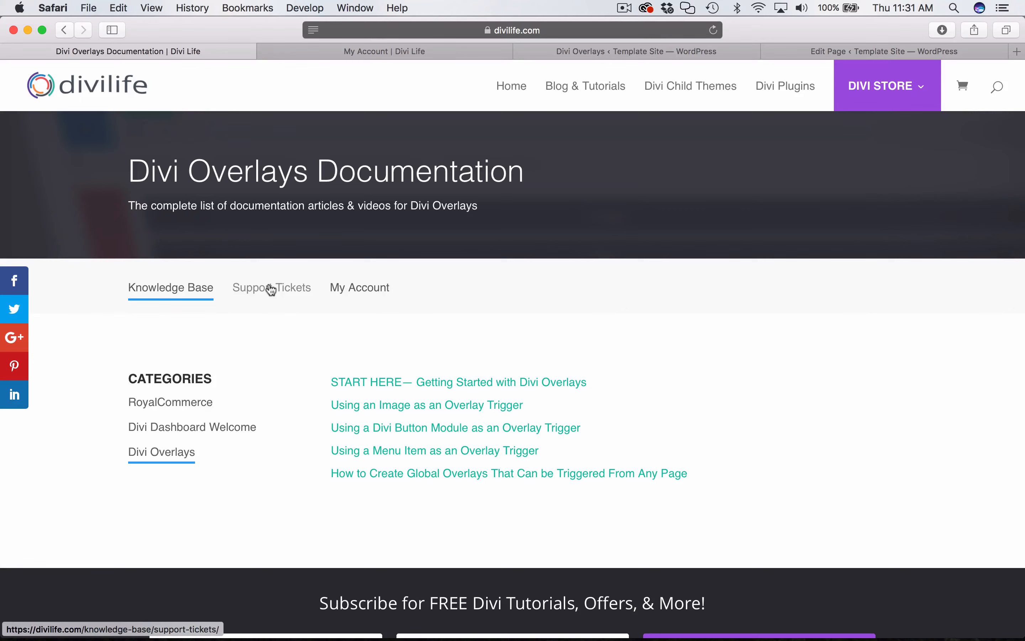